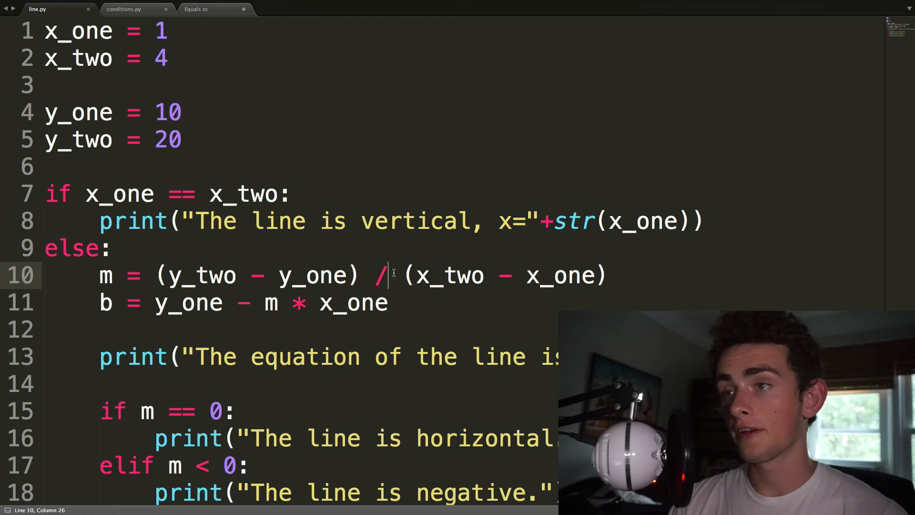
- Highlight the vertical and horizontal line messages in line.py and start an if line
left_click_drag(397, 275, 608, 275)
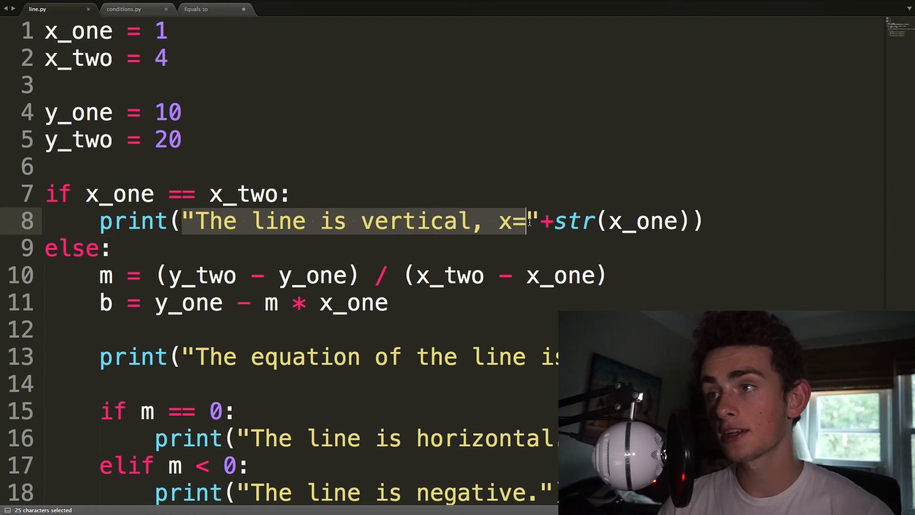
left_click_drag(537, 220, 704, 221)
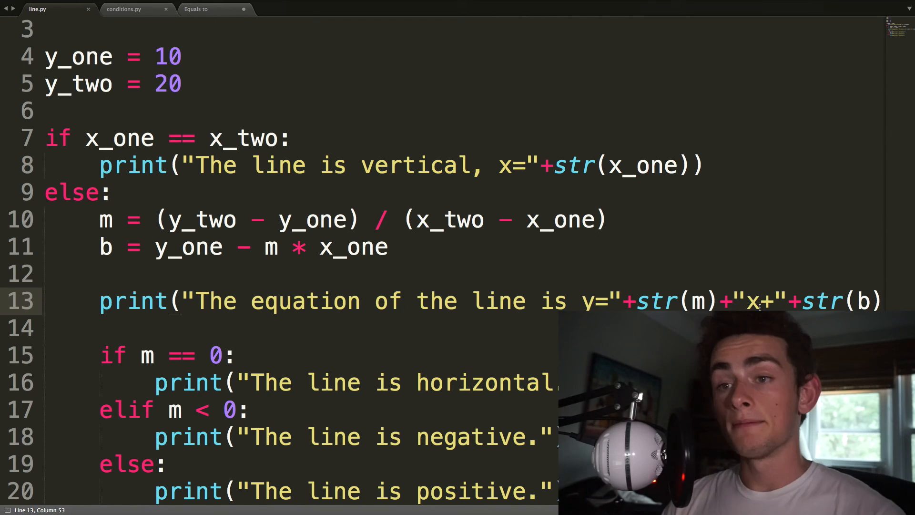
mouse_move(358, 218)
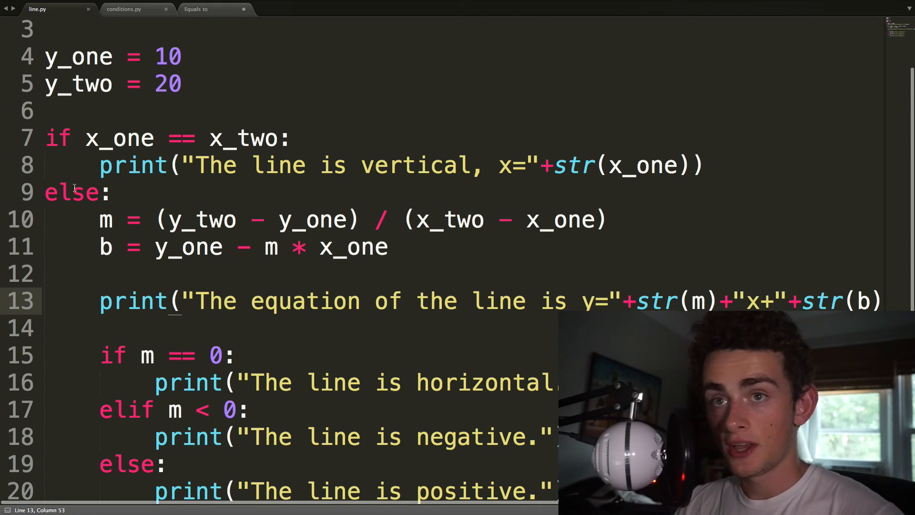
left_click(102, 355)
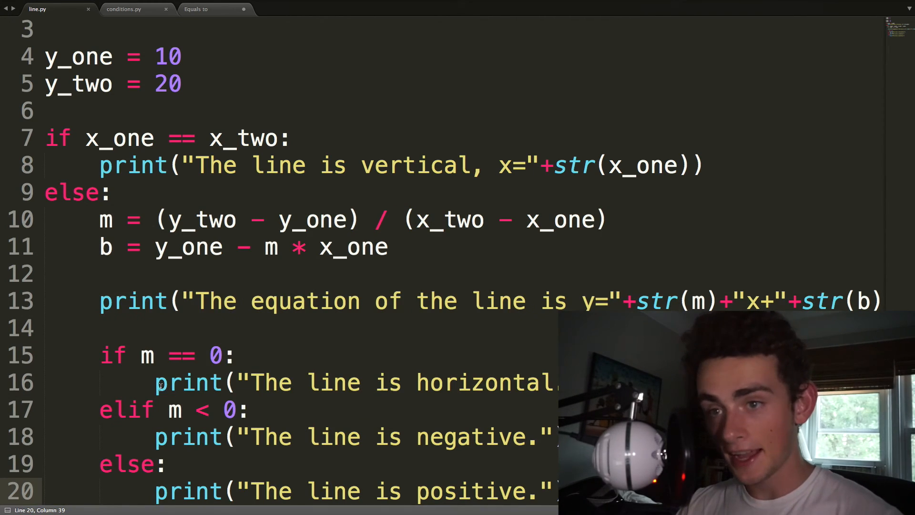
left_click_drag(154, 382, 557, 382)
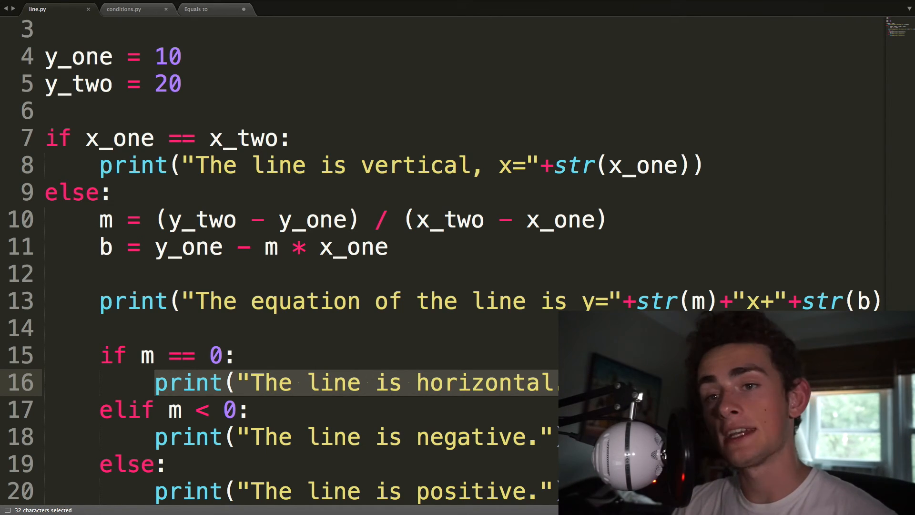
left_click(542, 382)
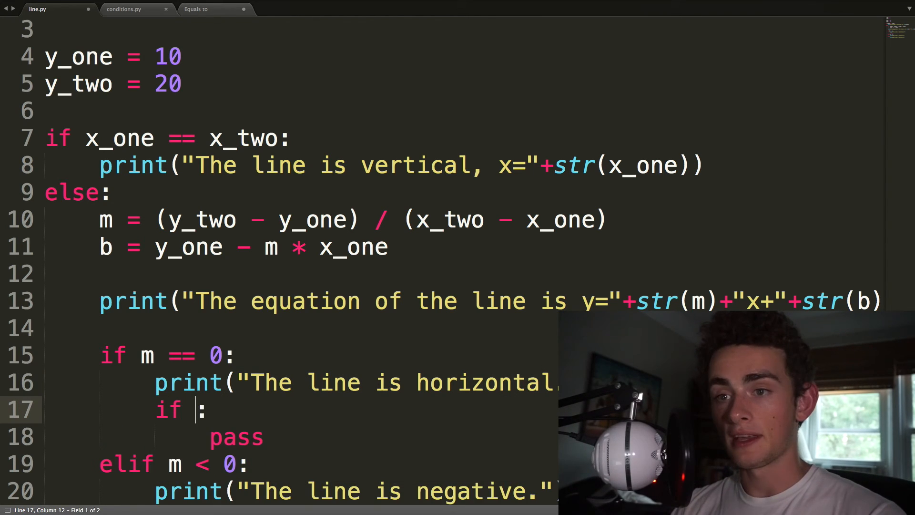
type("if")
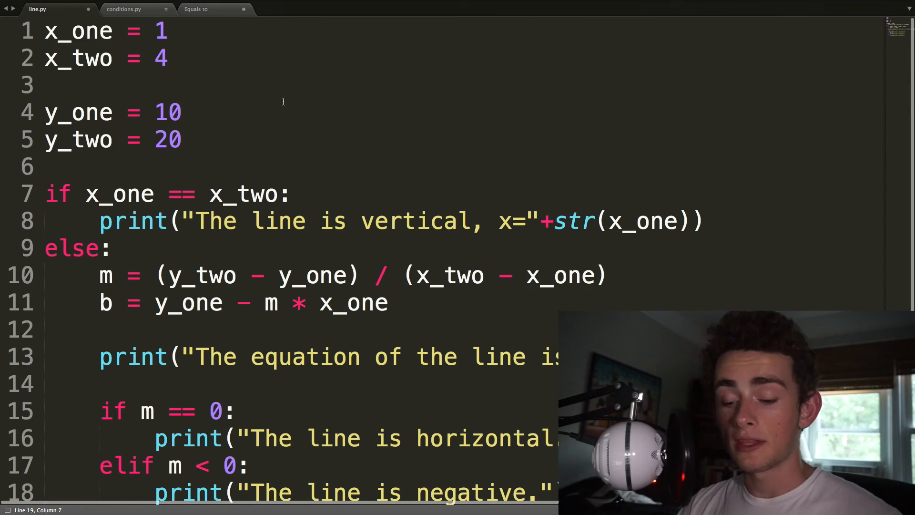
- Run line.py, then make y_two negative for another run
key("ctrl+s")
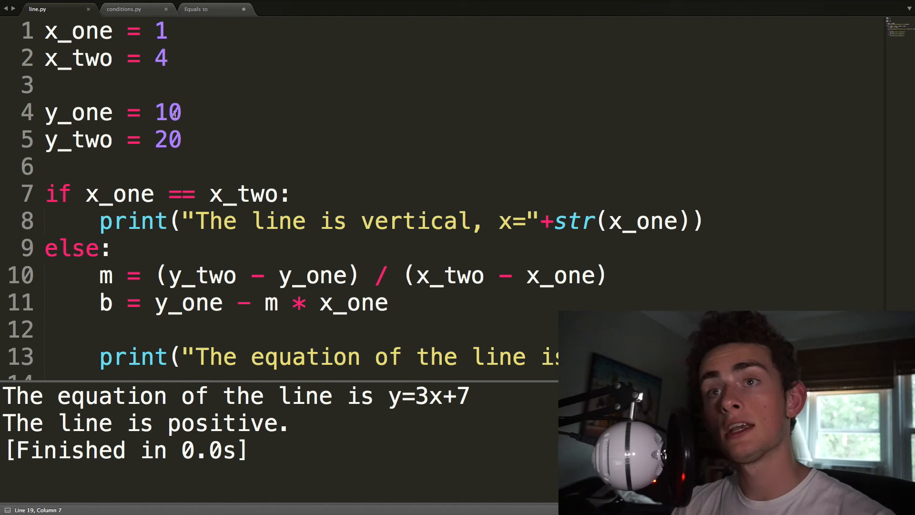
type("-")
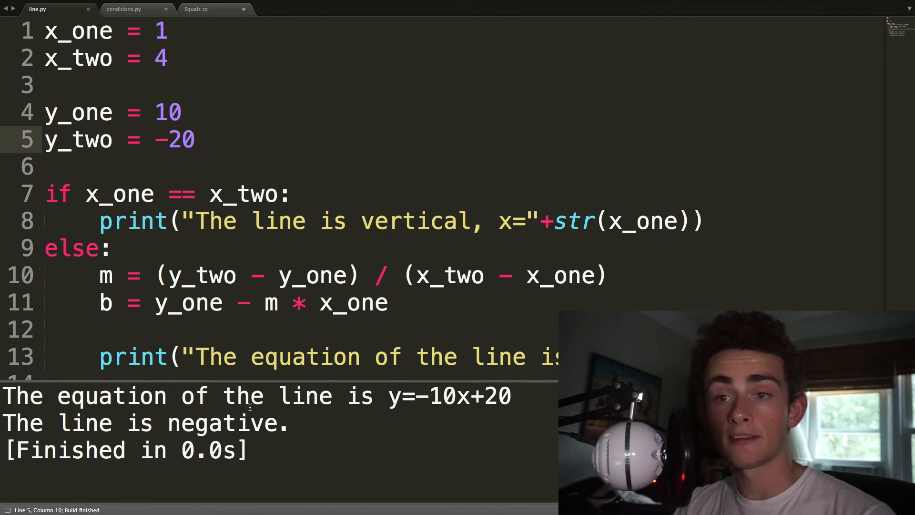
type("4")
type("loops.py")
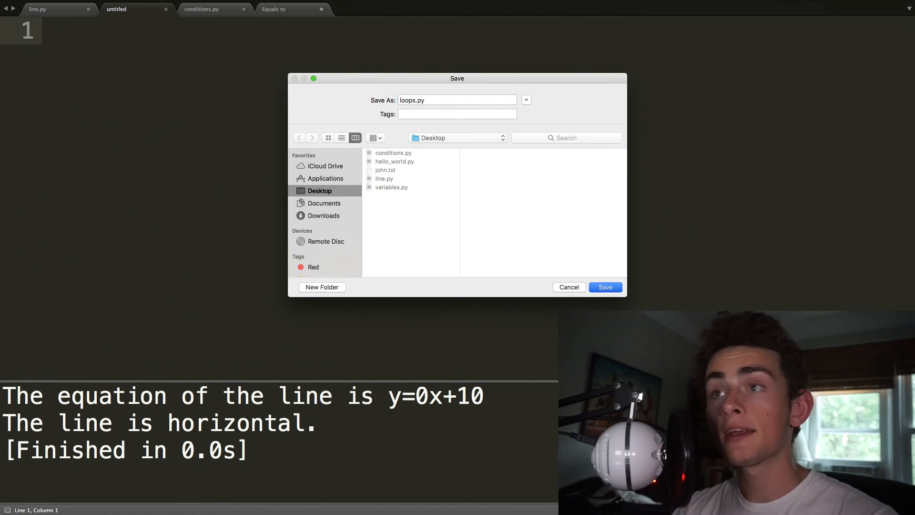
- Confirm saving the new empty file as loops.py on the Desktop
left_click(604, 286)
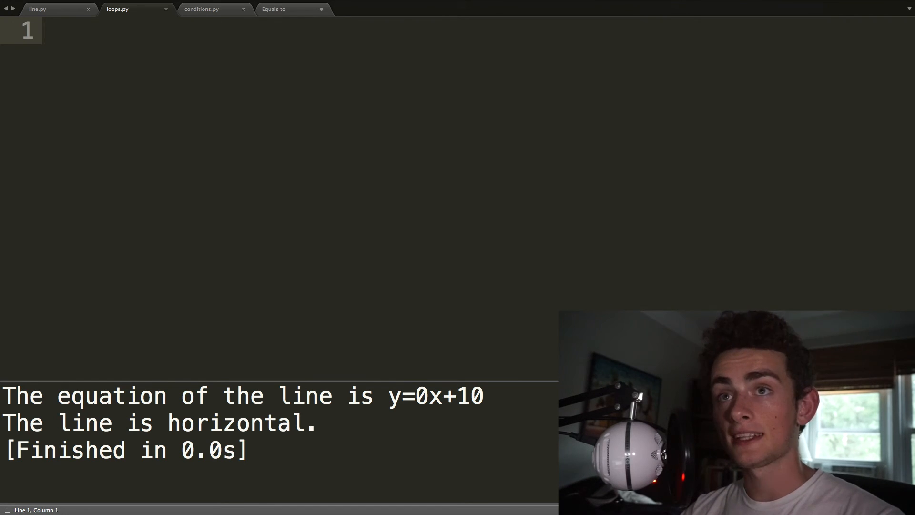
- Type favouriteNumbers = [1,2,3,4,5,35] and start print() on line 2
type("favou")
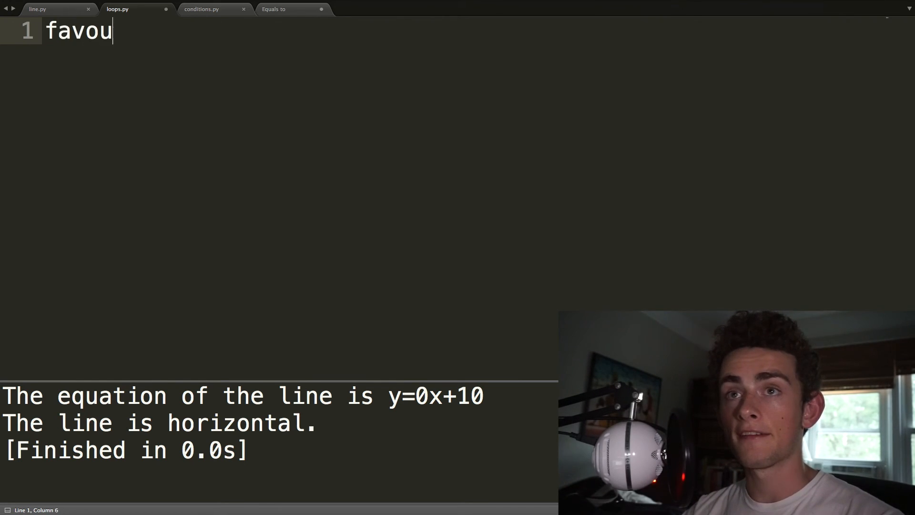
type("rite")
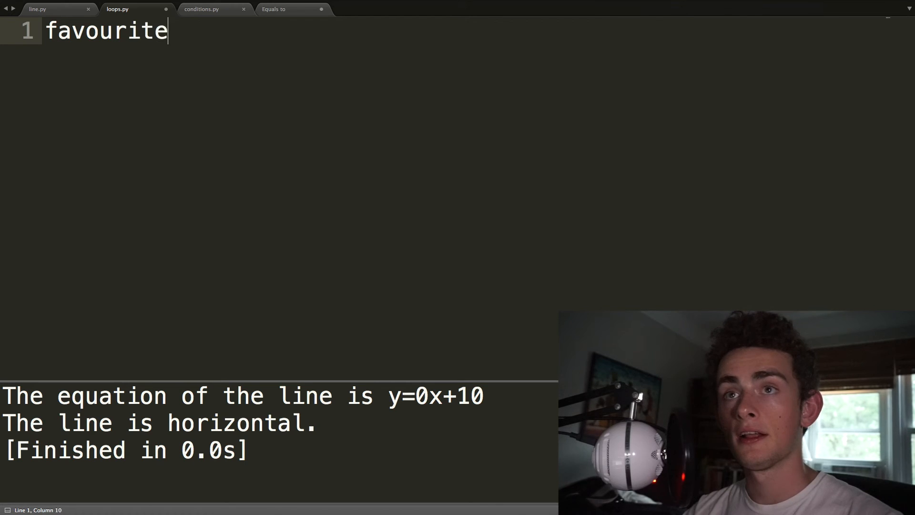
type("Numbers =")
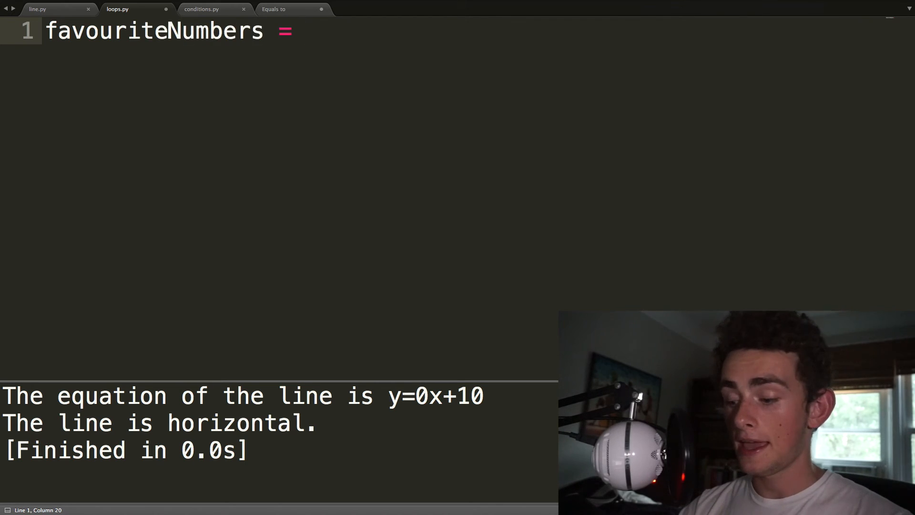
type("[]")
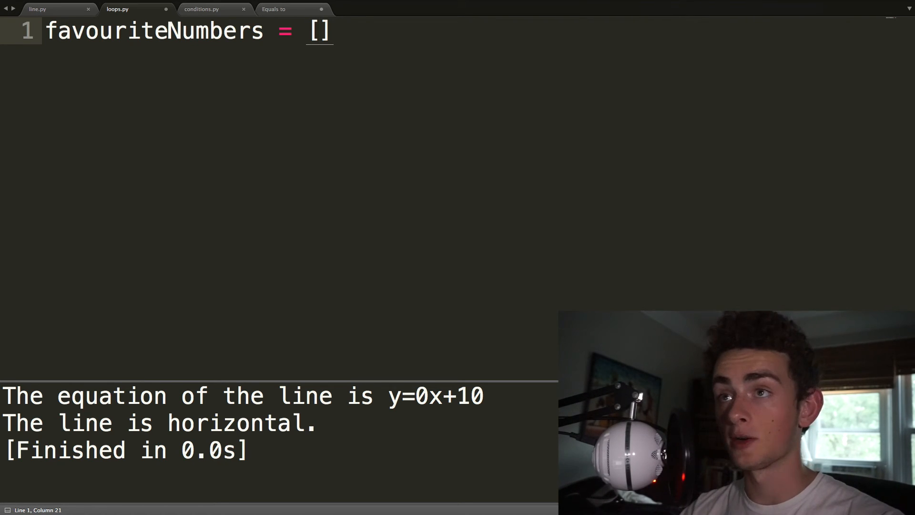
type("1,2,3,4,")
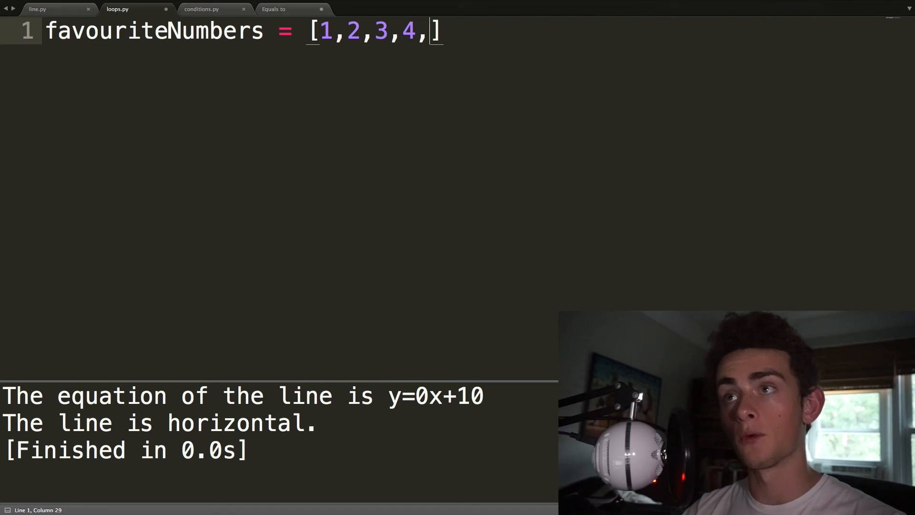
type("5")
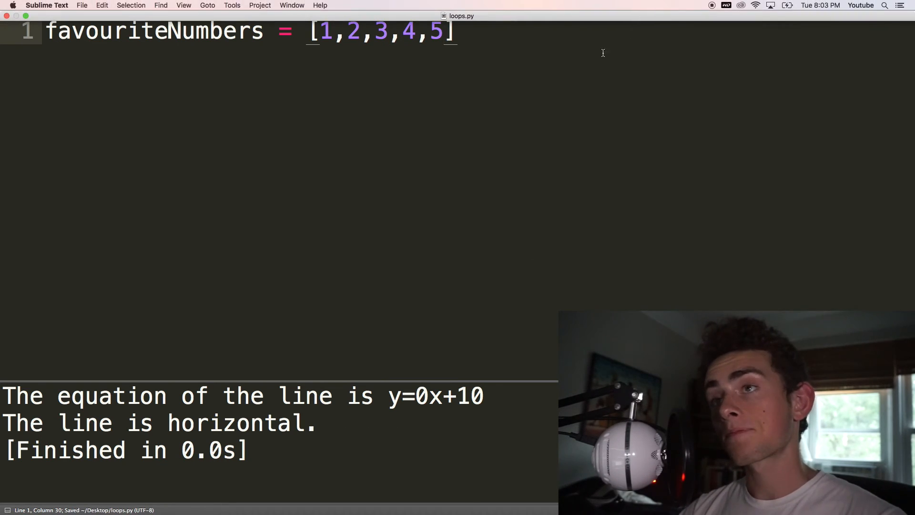
type(",3")
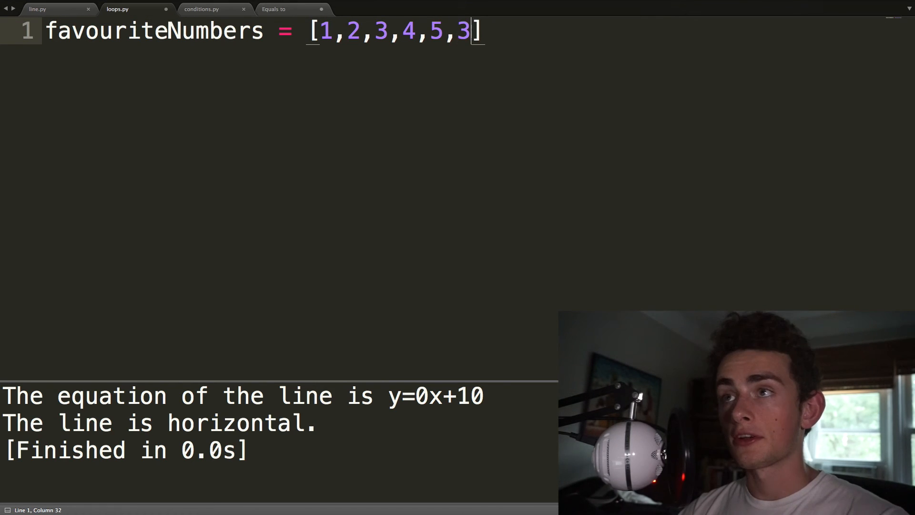
type("5")
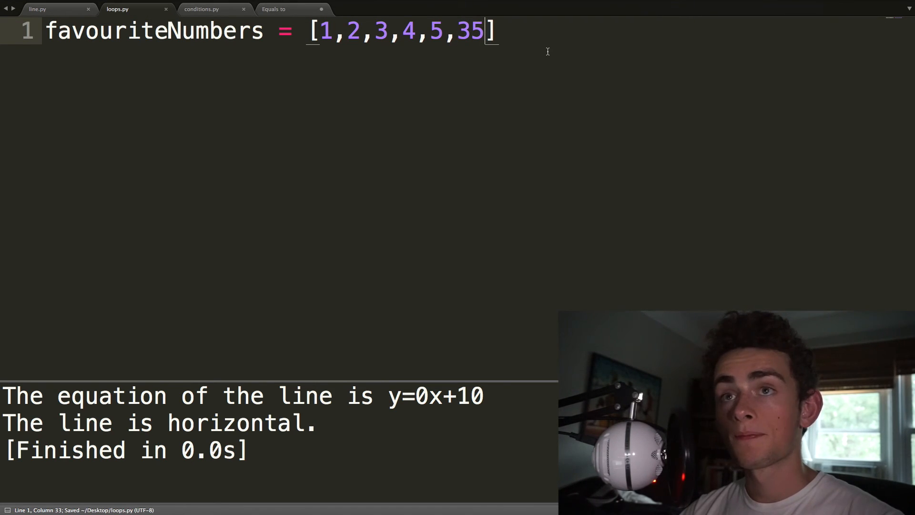
type("print()")
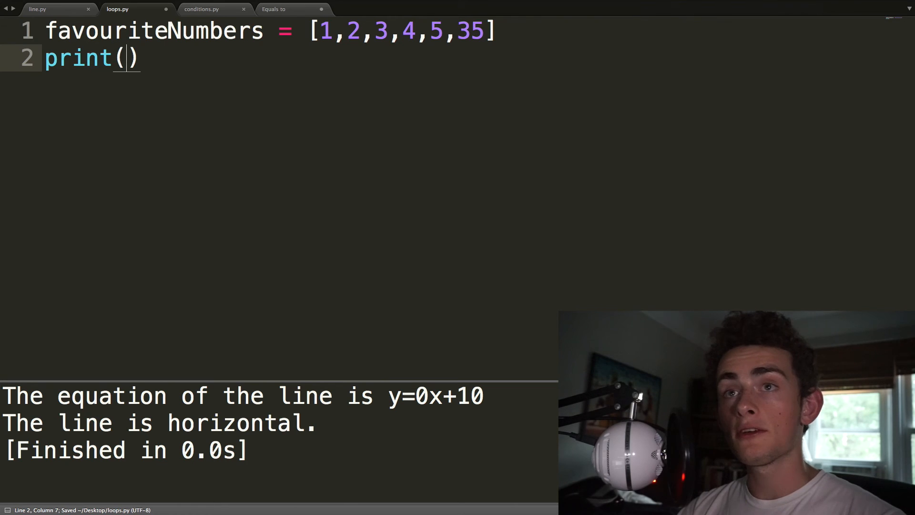
- Print favouriteNumbers at several indexes, then delete the indexing print line
type("favouriteNumbers")
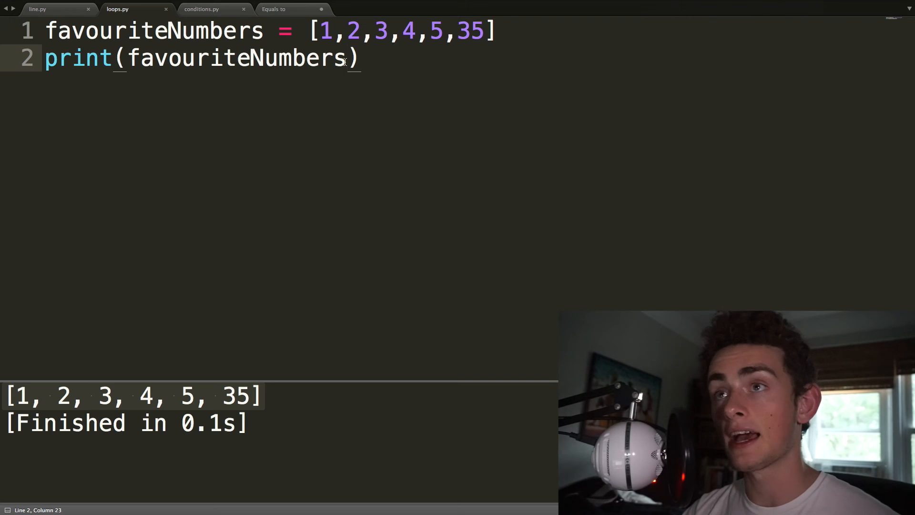
type("[]")
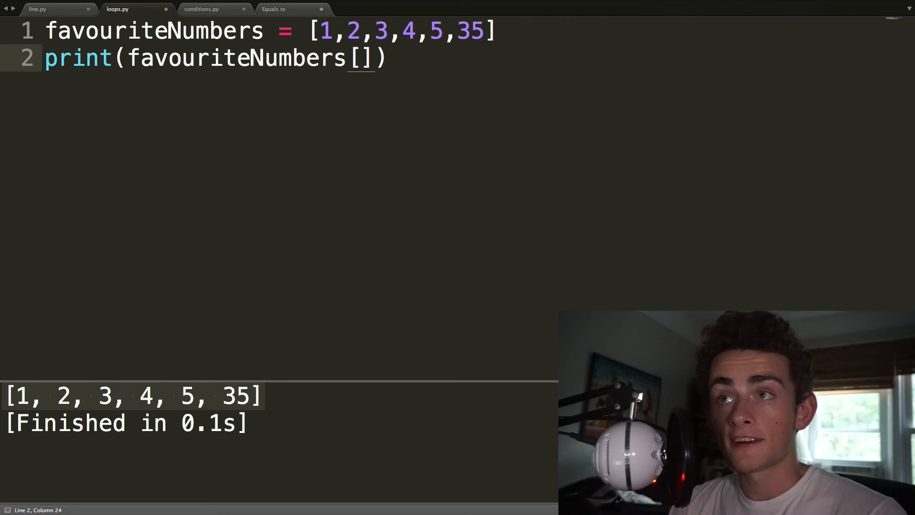
type("1")
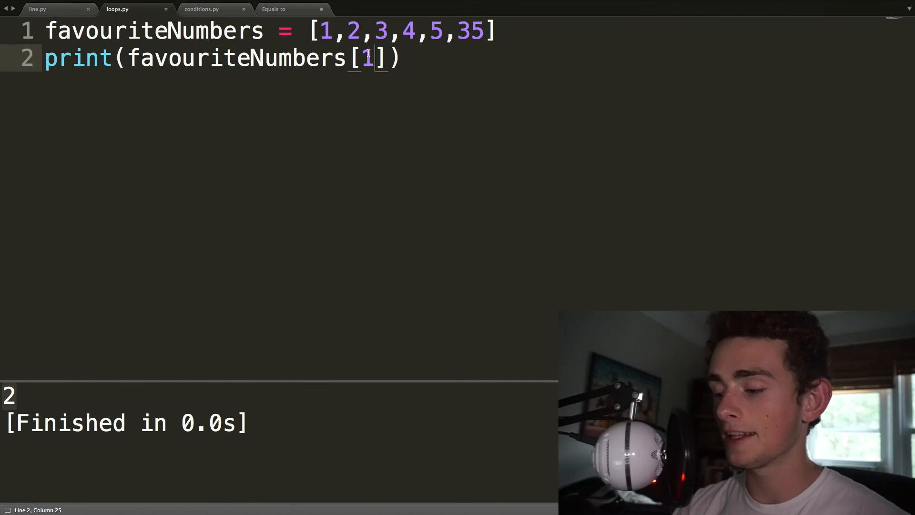
type("0")
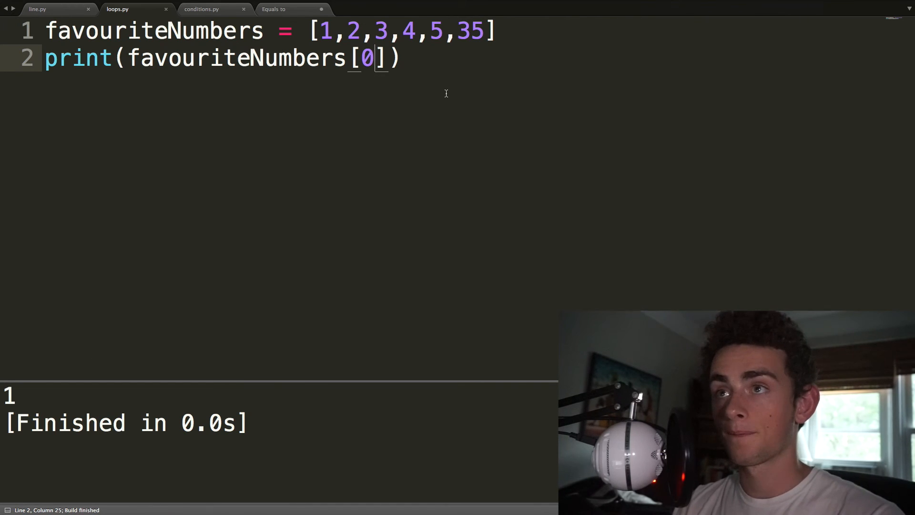
type("3")
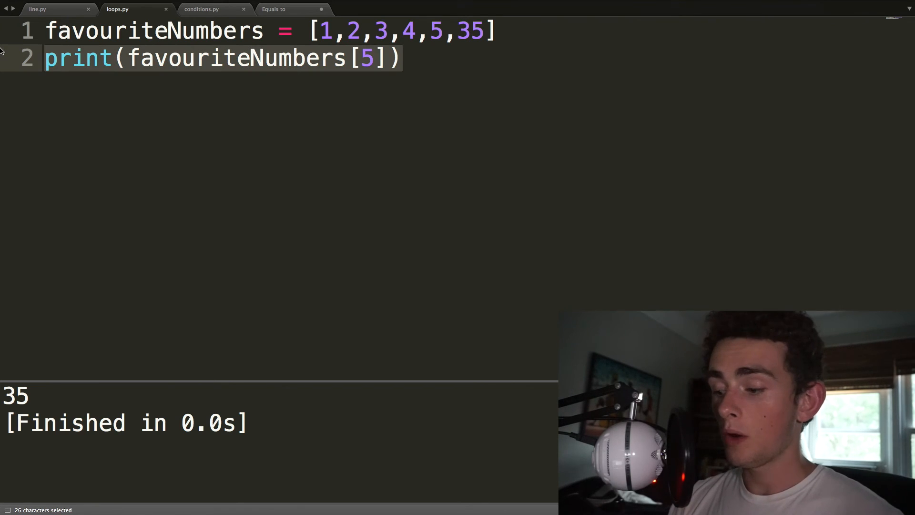
key("Delete")
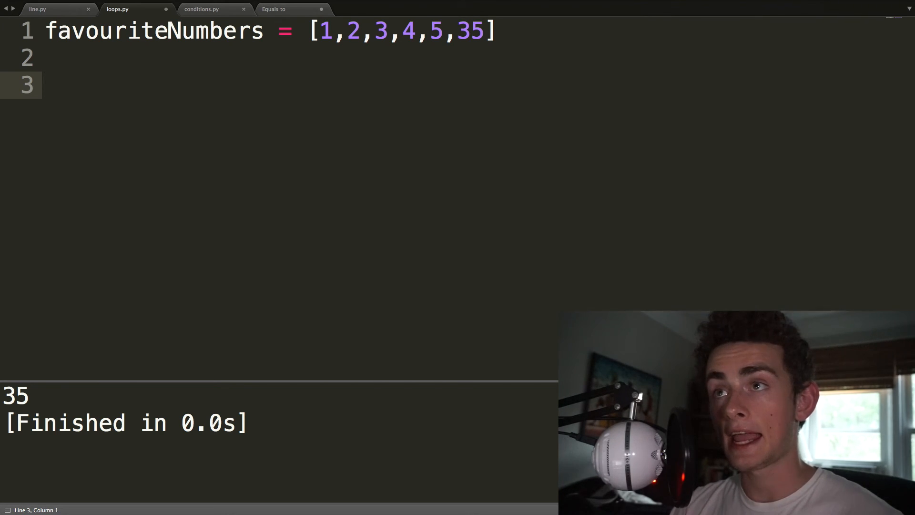
- Write a for loop over favouriteNumbers that prints each number
type("for number in")
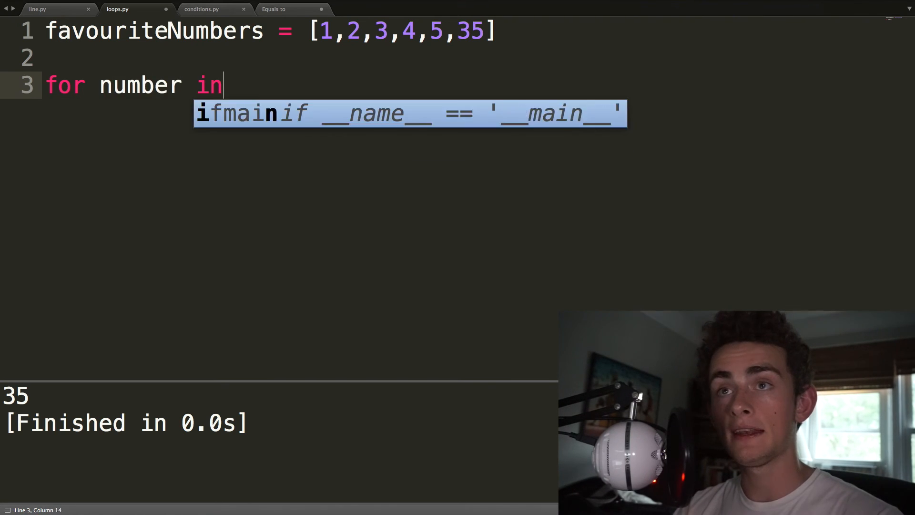
type("favouriteNumbers")
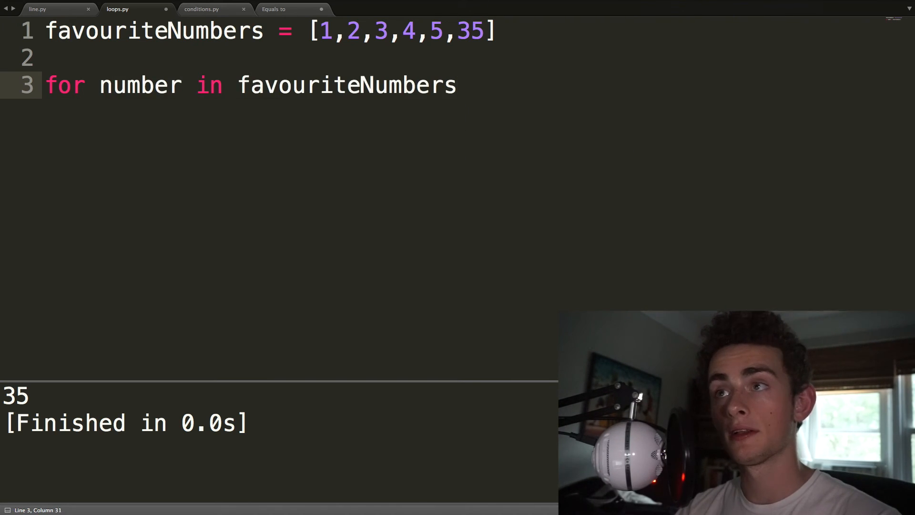
type(":")
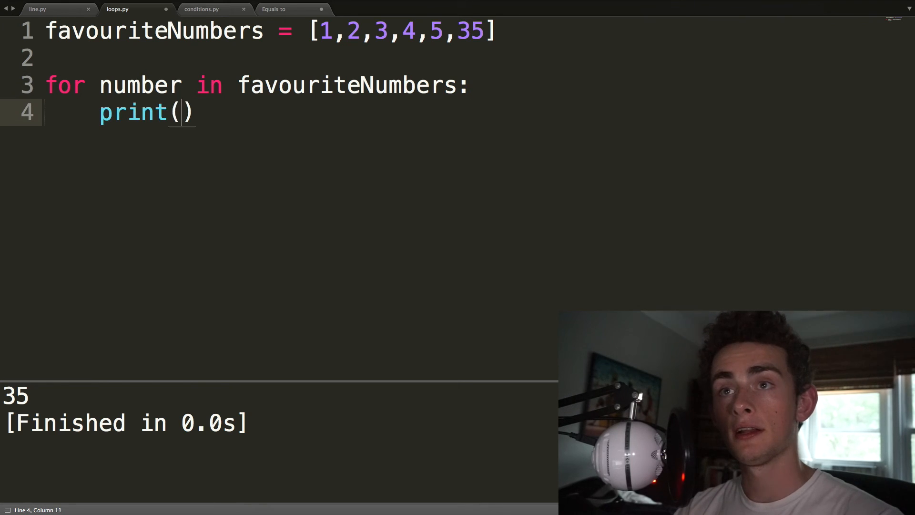
type("number")
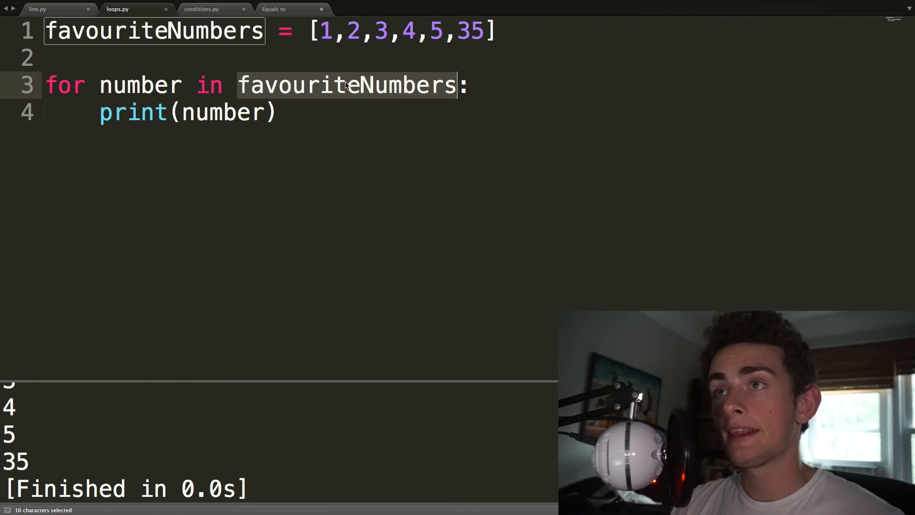
- Type a scratch sequence of example numbers 1 through 8 and beyond on line 2
type("1,2,")
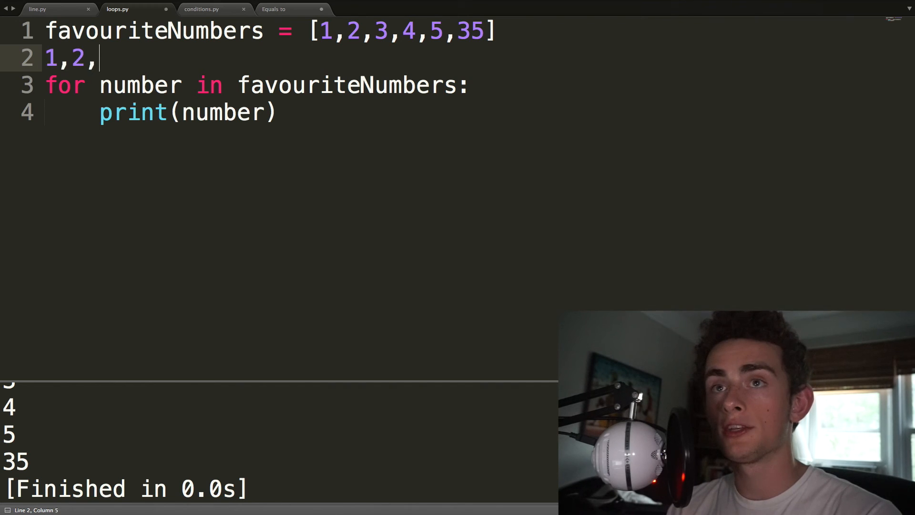
type("3,4,5,6,7,")
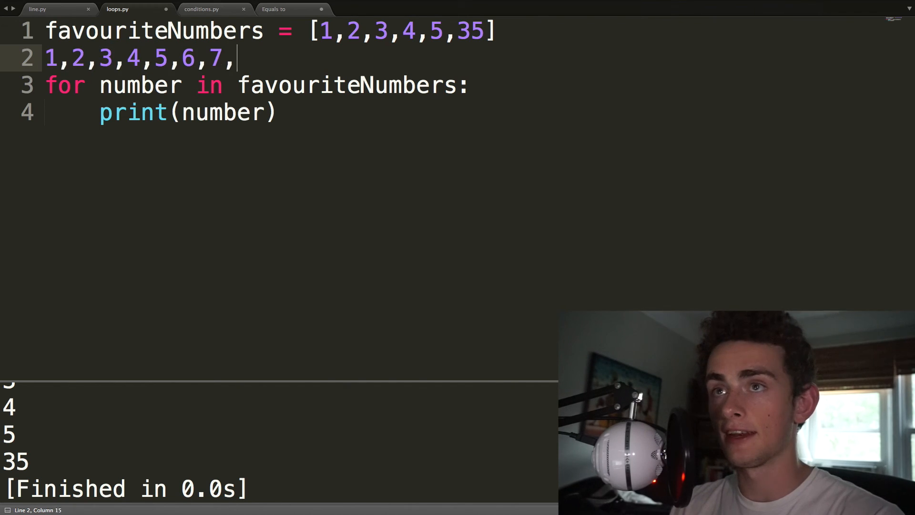
type("8...n")
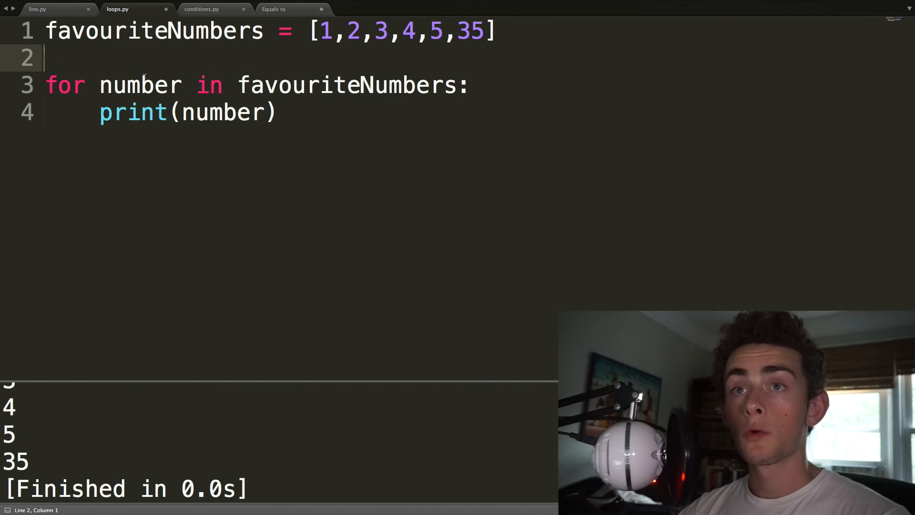
type("0")
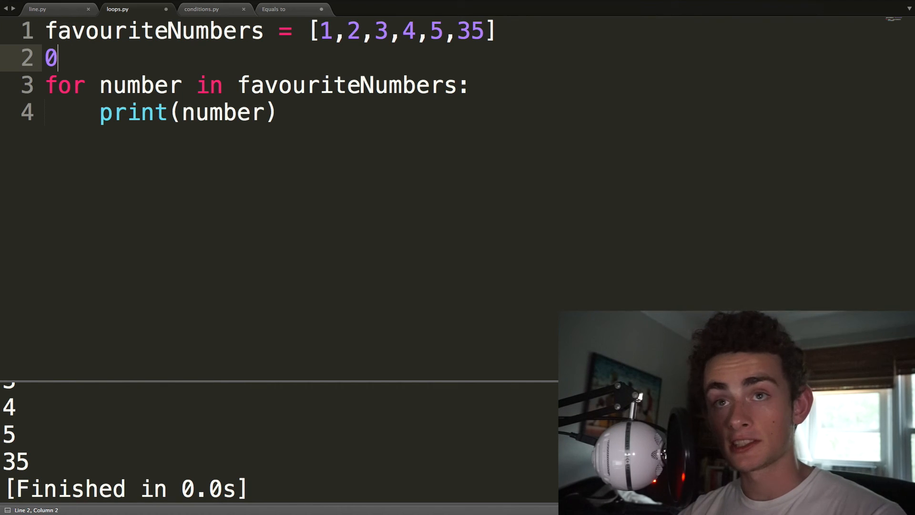
type(",")
left_click(164, 112)
type("pr")
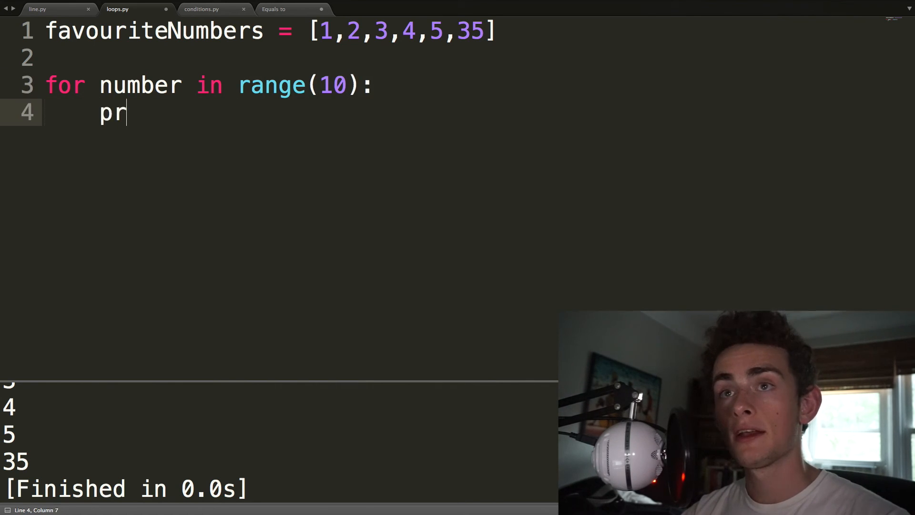
- Print int(number) inside the range(10) loop, yielding output 0 through 9
type("int(number)")
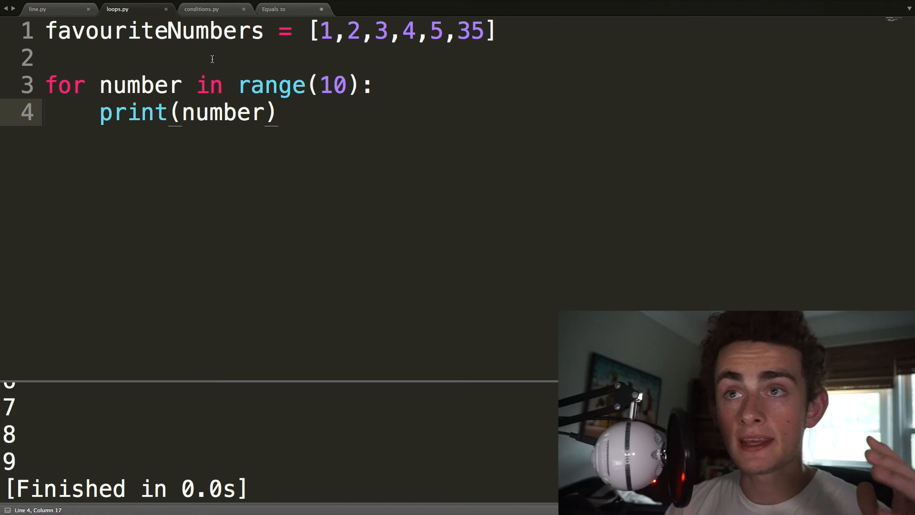
left_click(101, 112)
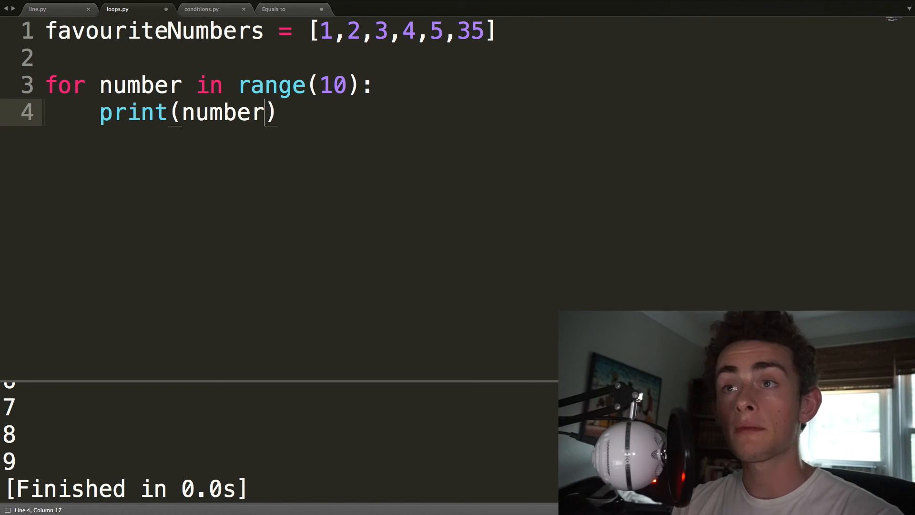
- Print number+1, then number*2, and begin a nested for loop
type("+1")
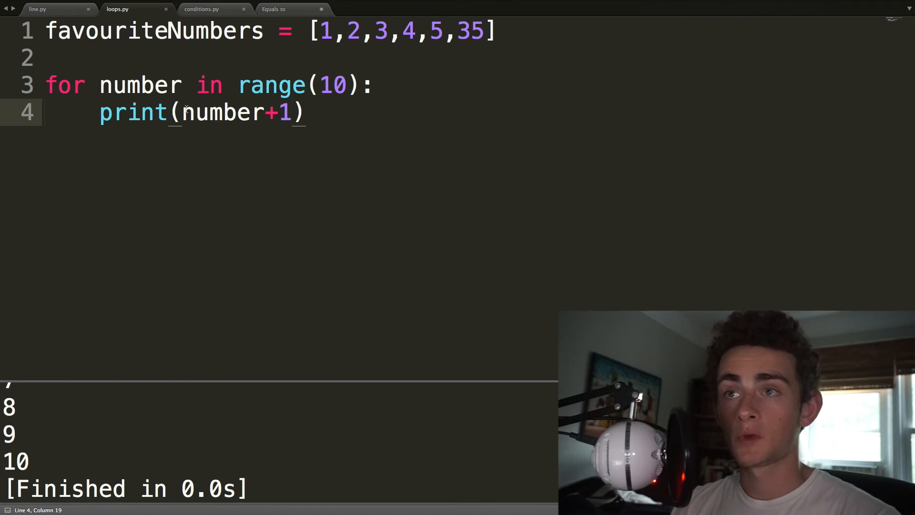
type("*2")
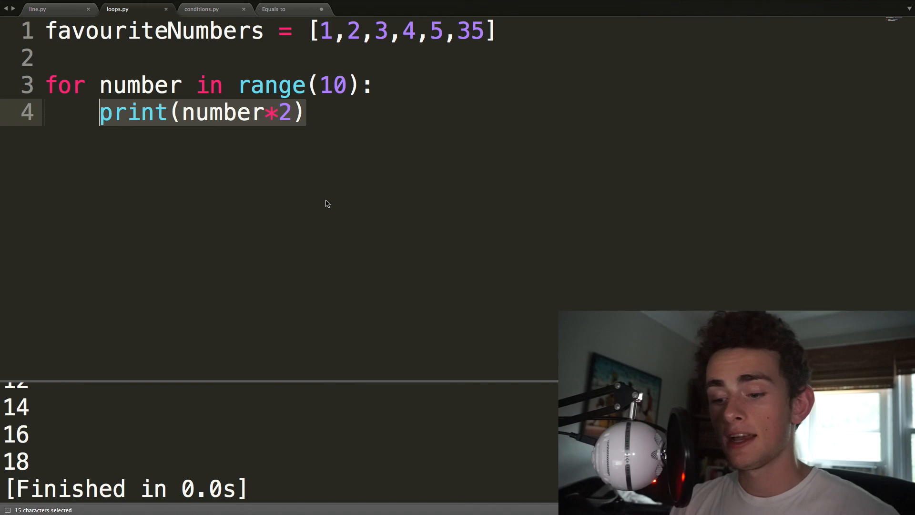
type("for")
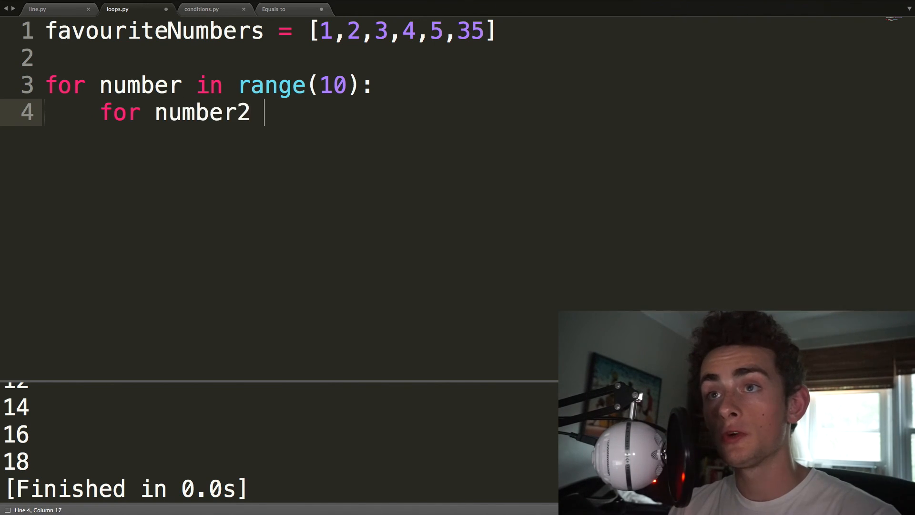
- Loop number2 over range(10) and print number*number2 inside it
type("in range(10):")
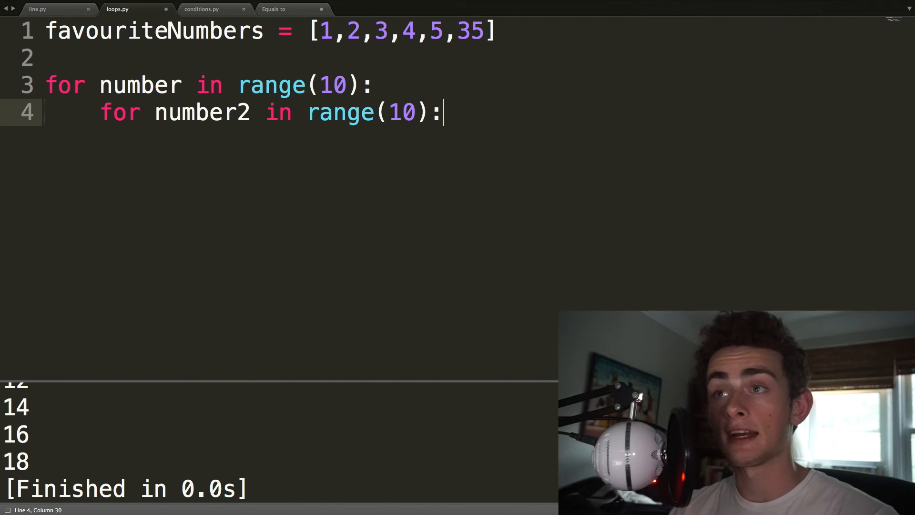
type("print")
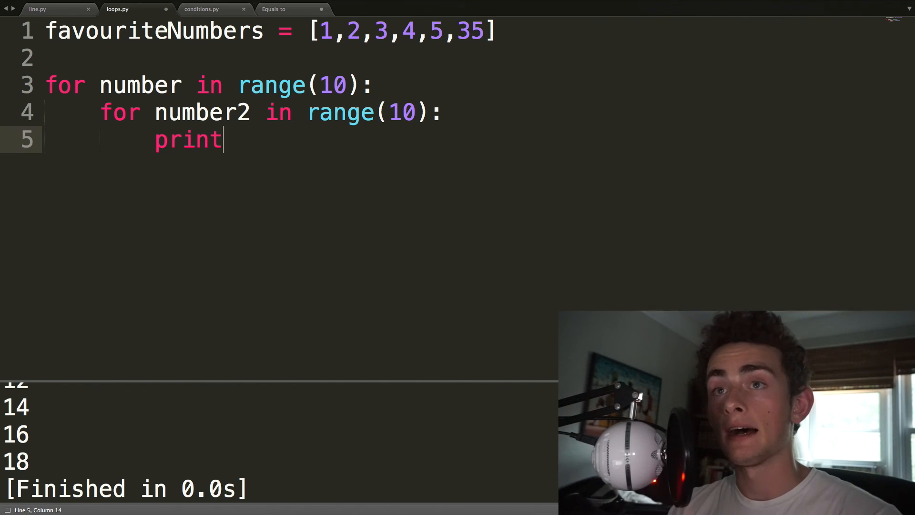
type("(number)")
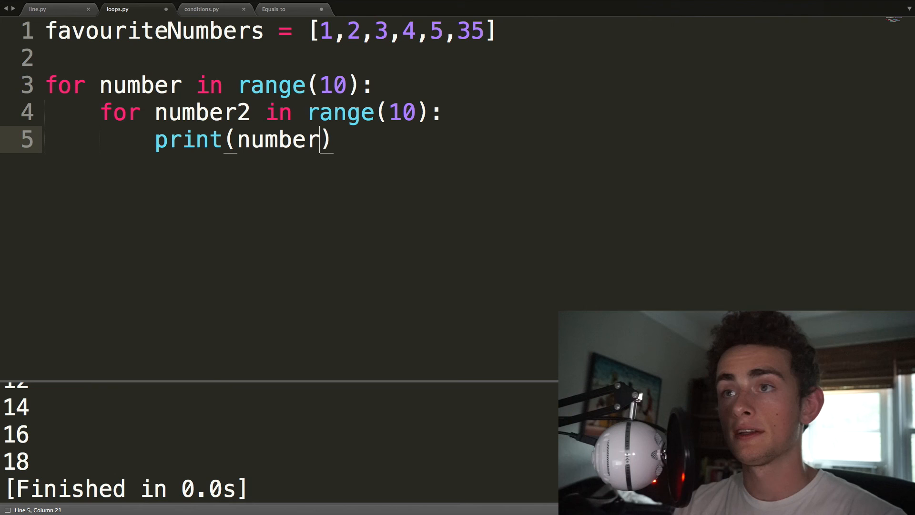
type("*number2")
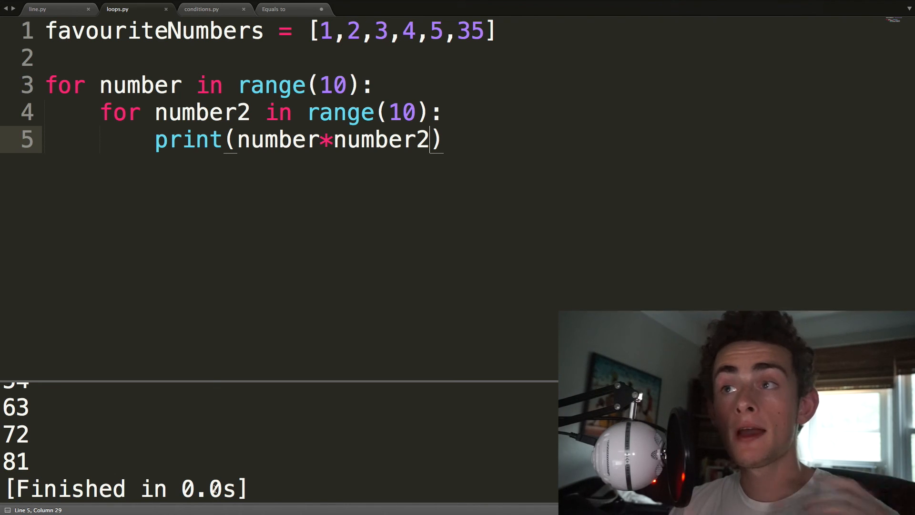
mouse_move(518, 166)
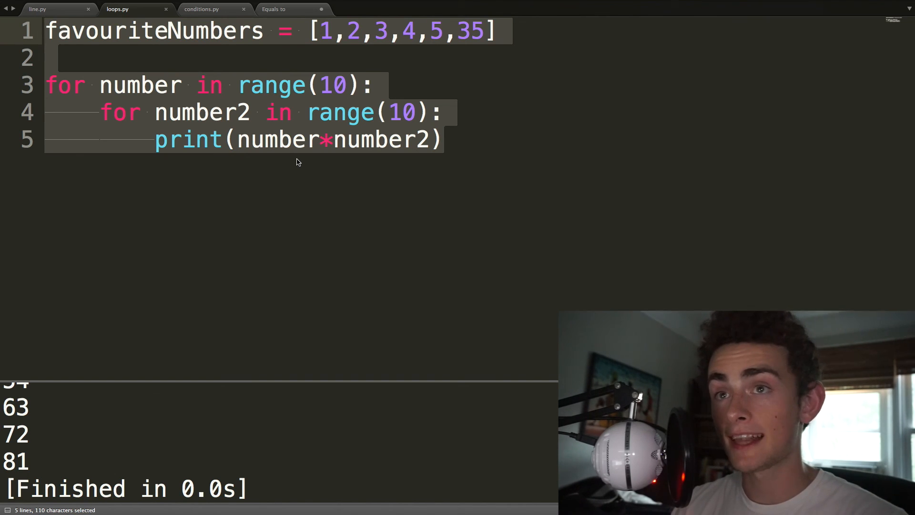
- Comment out all existing loops.py code with Ctrl+/
key("ctrl+/")
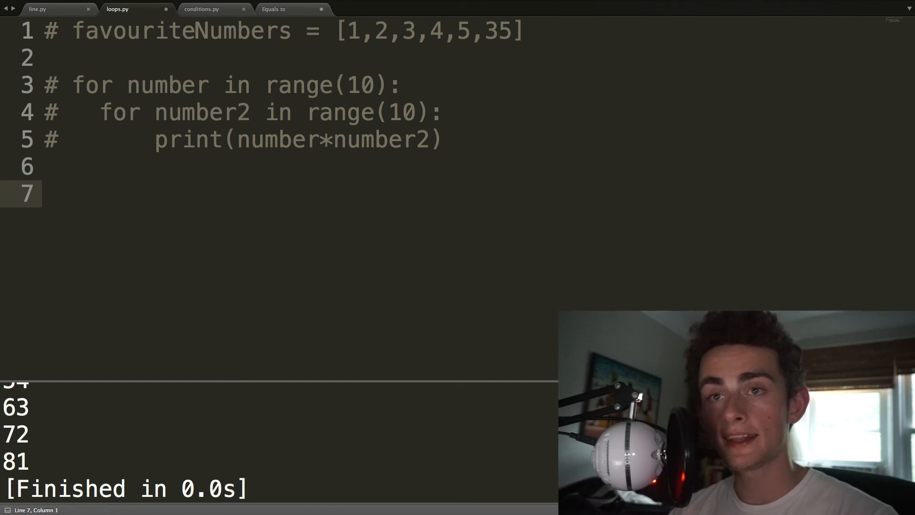
- Set number = 0 and add a while number<10 loop printing number
type("number =")
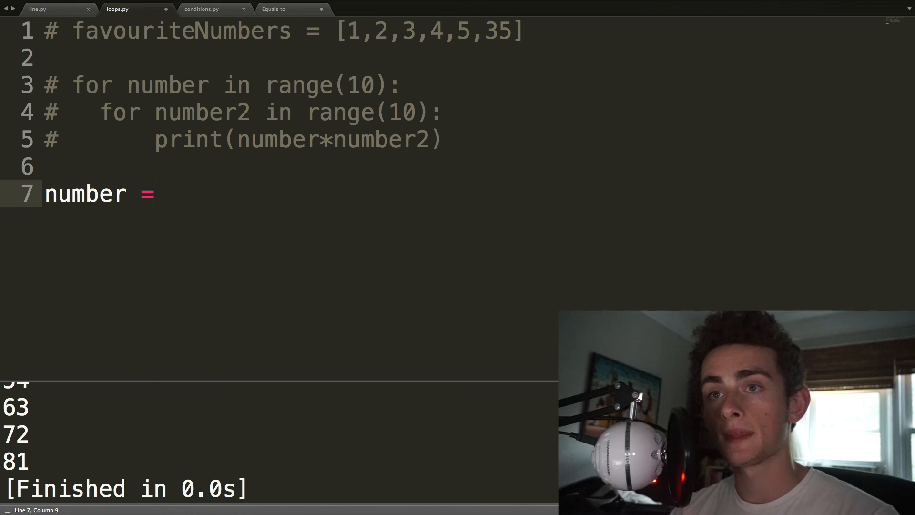
type("0")
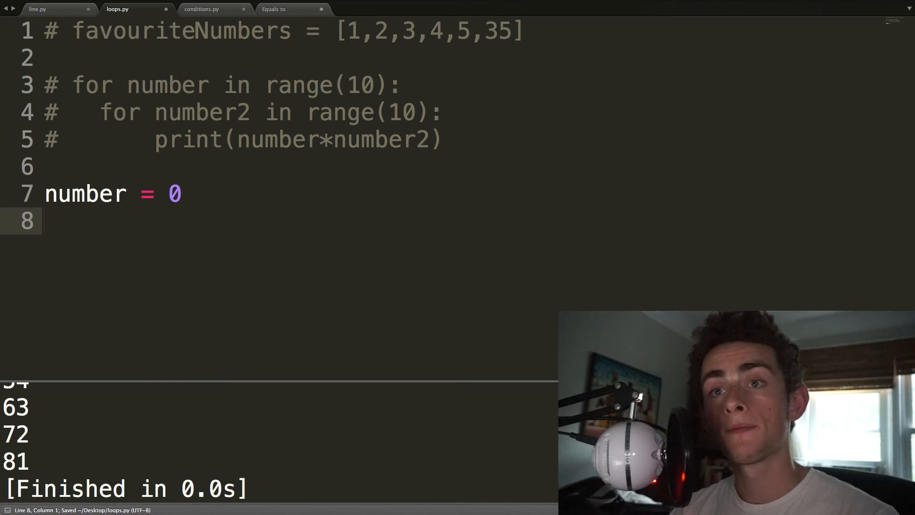
type("while")
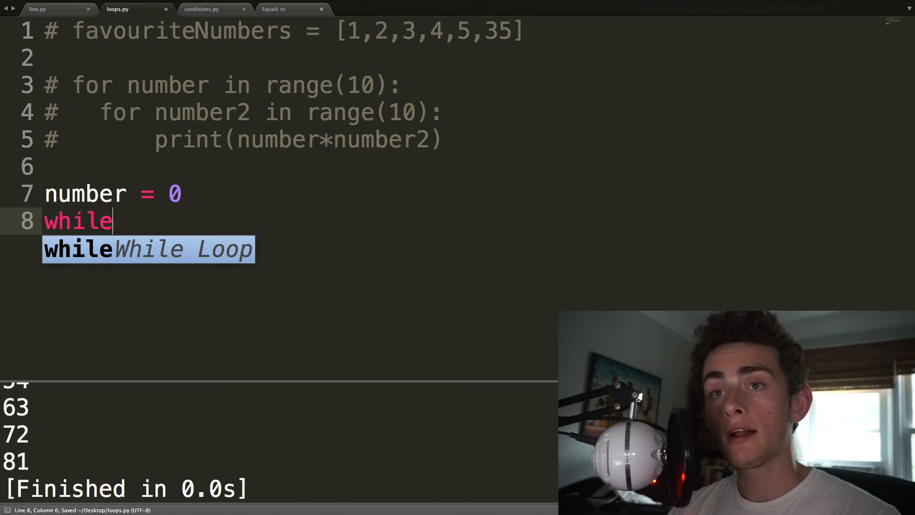
type("number<10:")
type("p")
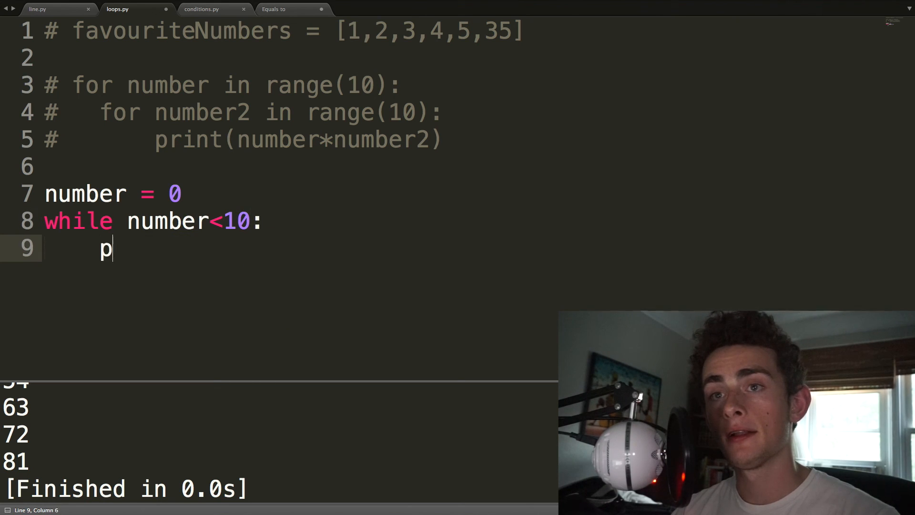
type("rint(number)")
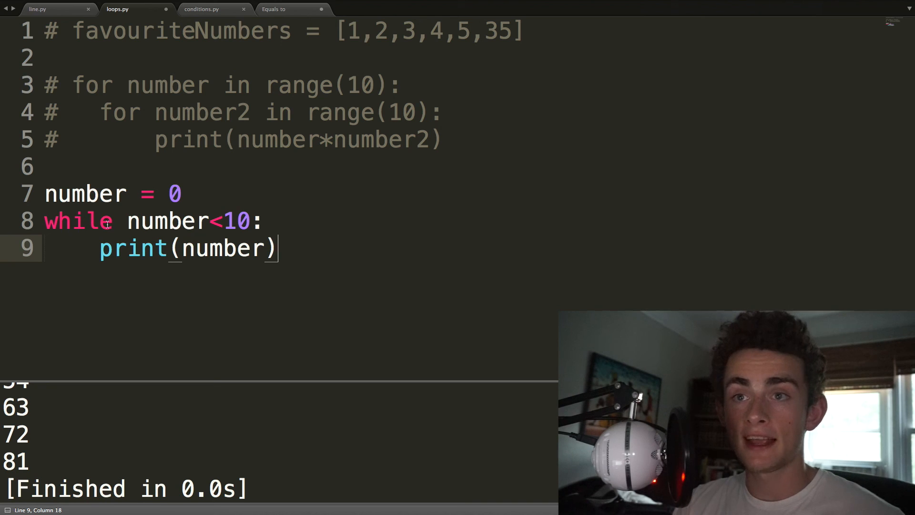
left_click_drag(278, 248, 99, 248)
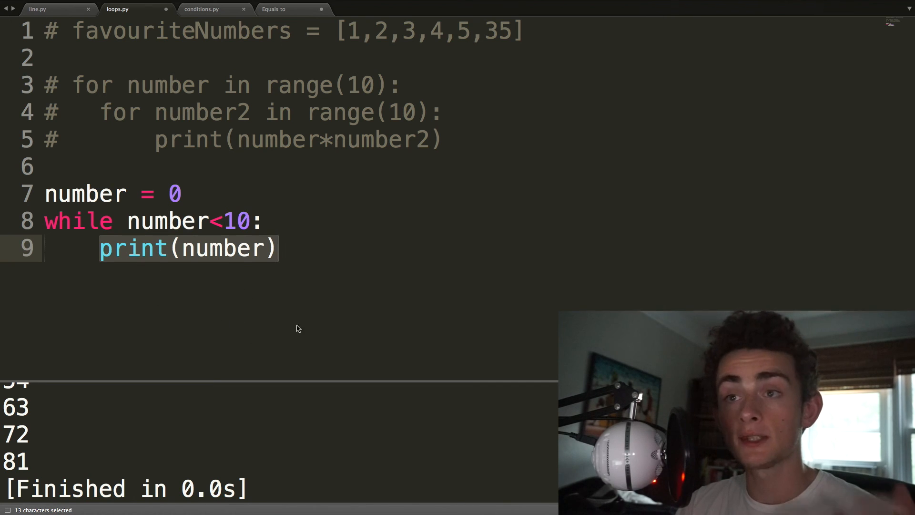
left_click(291, 248)
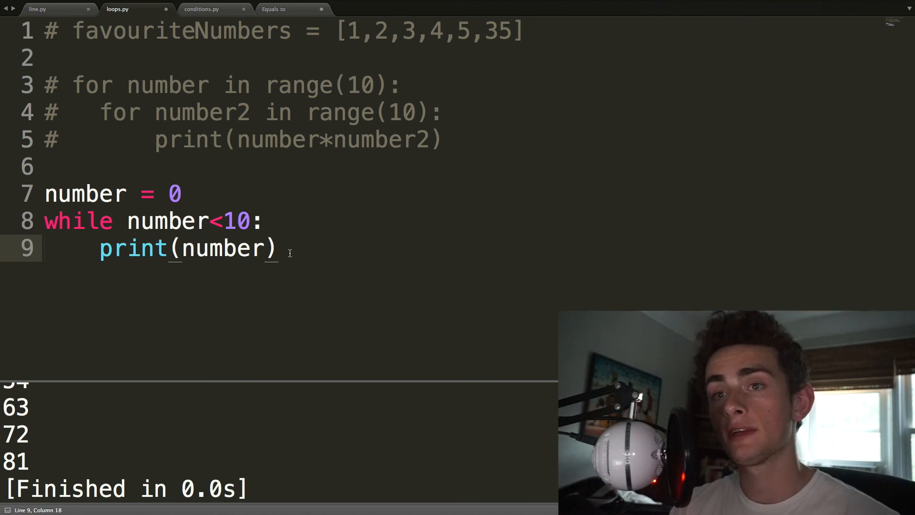
- Make the while loop increment number each pass with 'number += 1'
type("number")
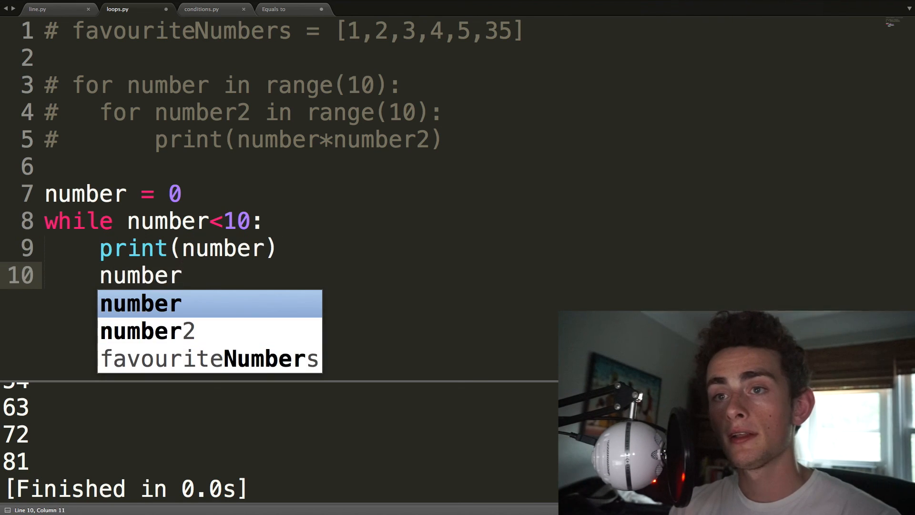
type("=")
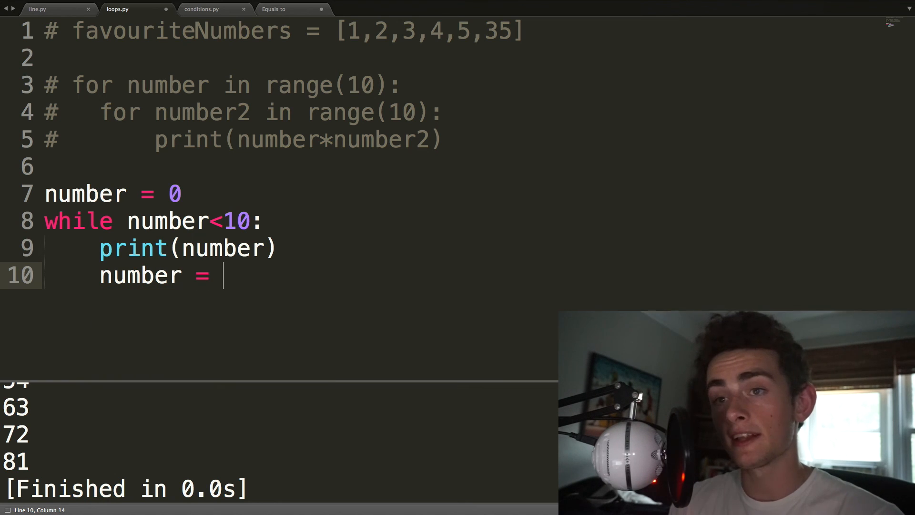
type("number+1")
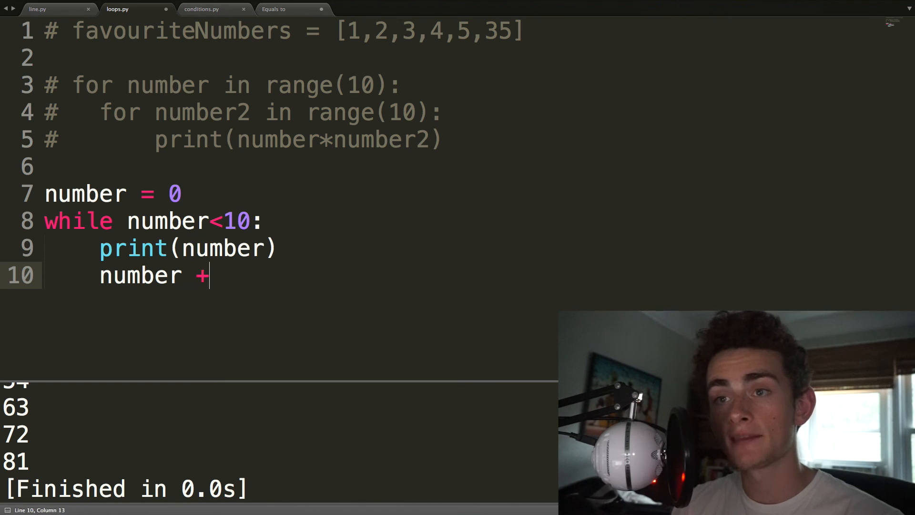
type("= 1")
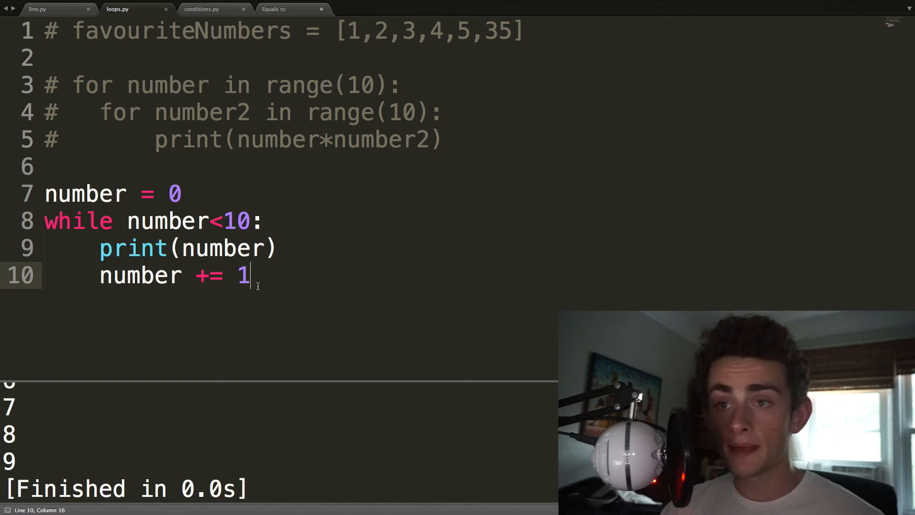
mouse_move(162, 255)
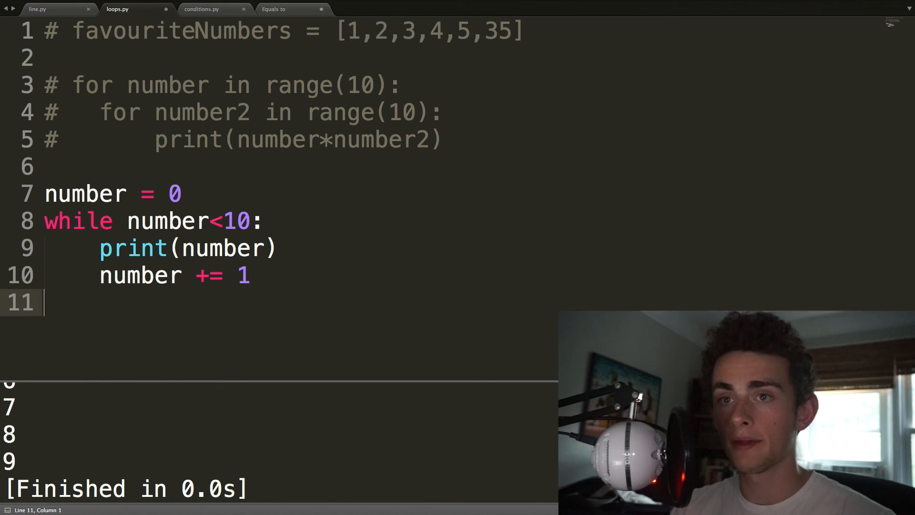
- Write 'for i in range(10)' printing i, and select the old while loop for removal
type("for")
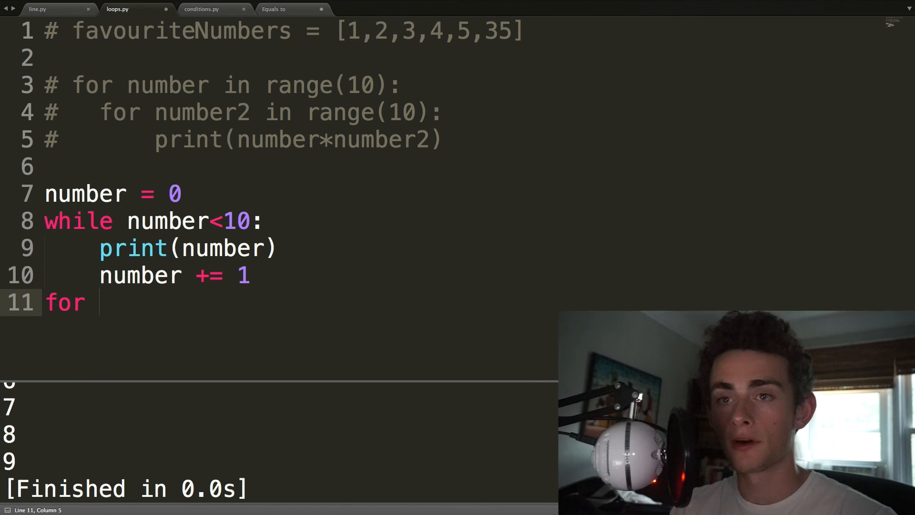
type("i in ra")
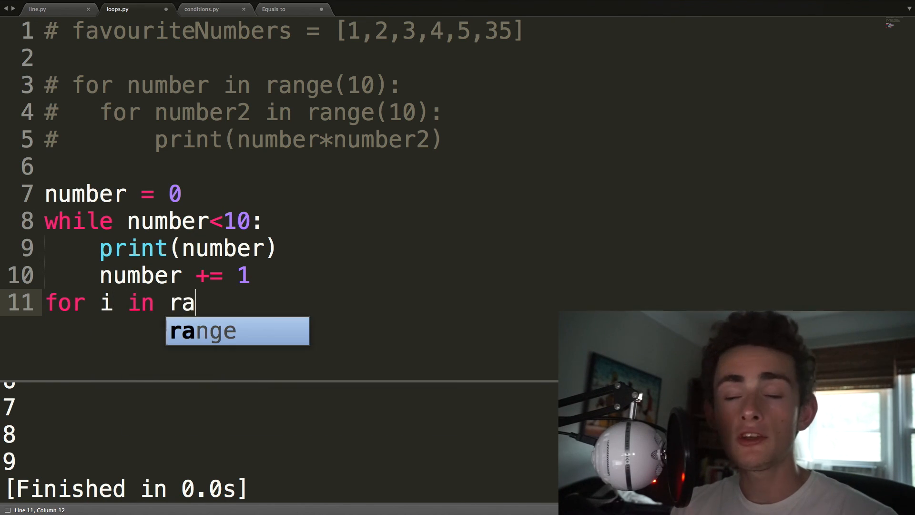
key("Tab")
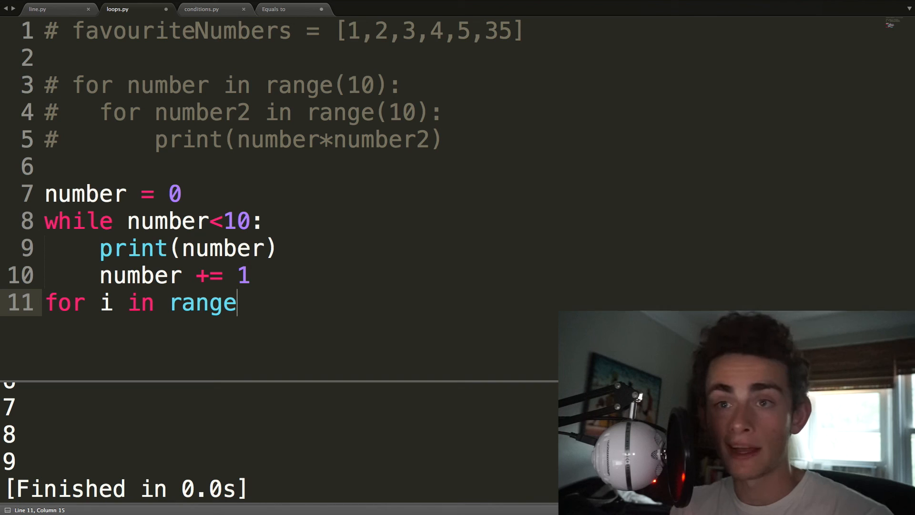
type("(10):")
type("print(i)")
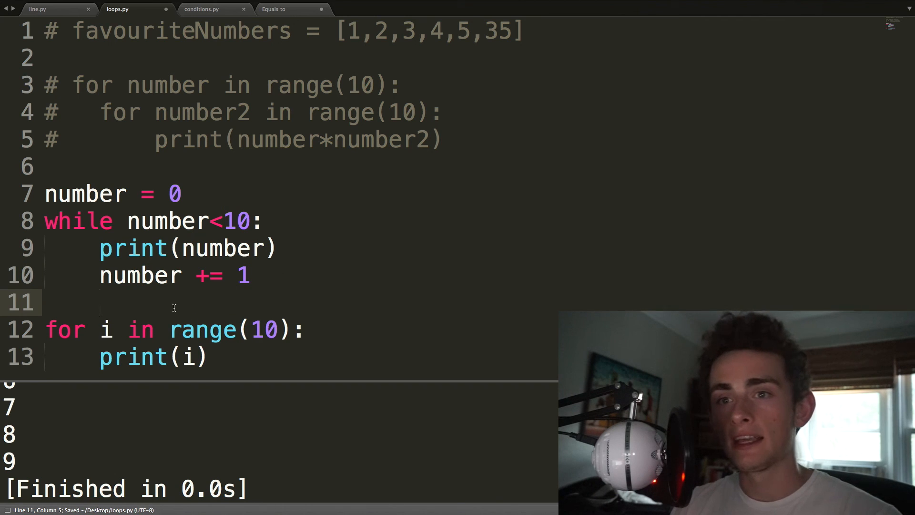
left_click_drag(45, 329, 211, 357)
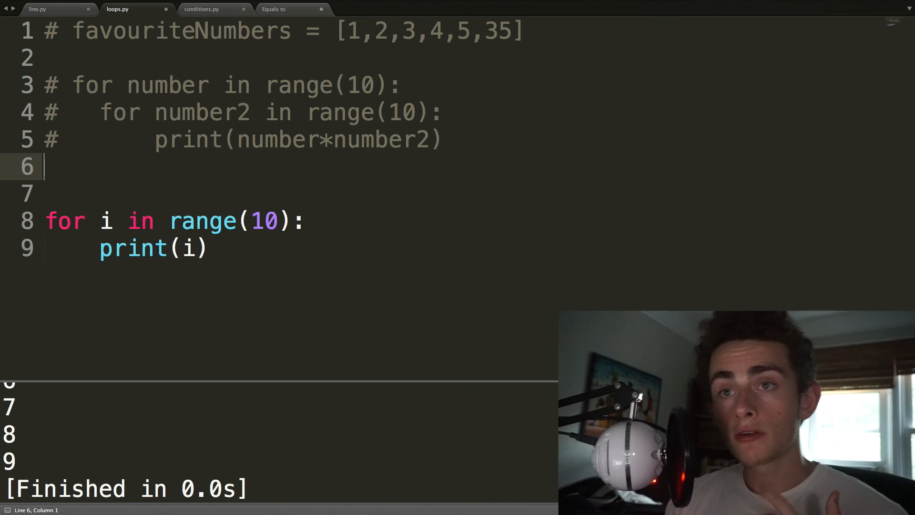
- Delete the leftover blank lines, comments and for loop from loops.py
left_click_drag(46, 166, 205, 247)
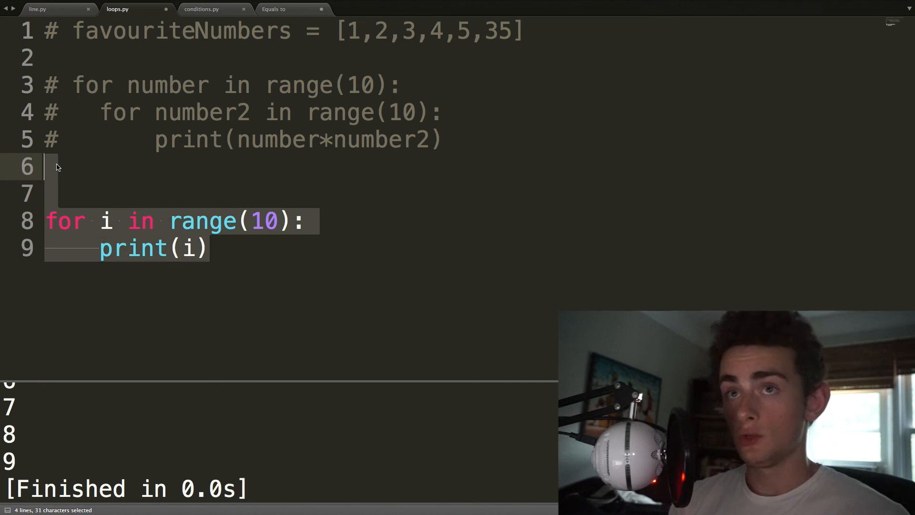
key("Delete")
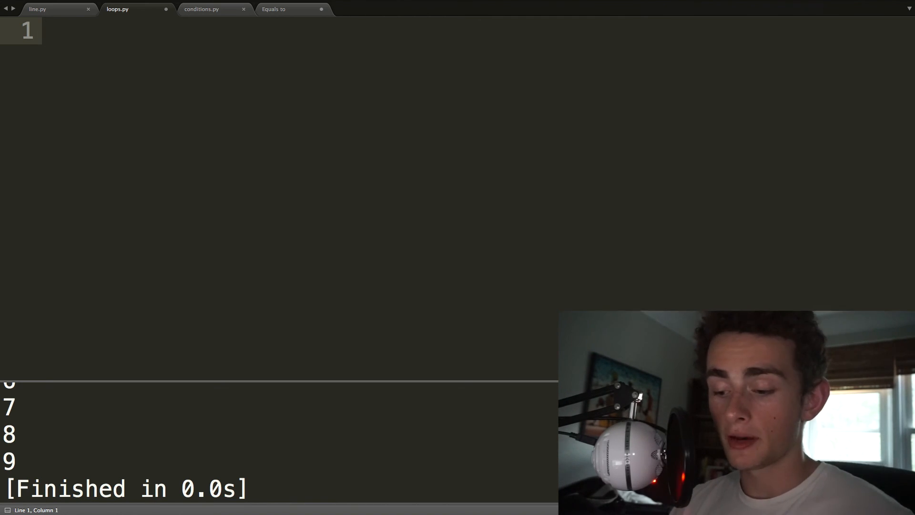
- Enter 'number = 15' and 'isPrime = True' as the first two lines
type("number")
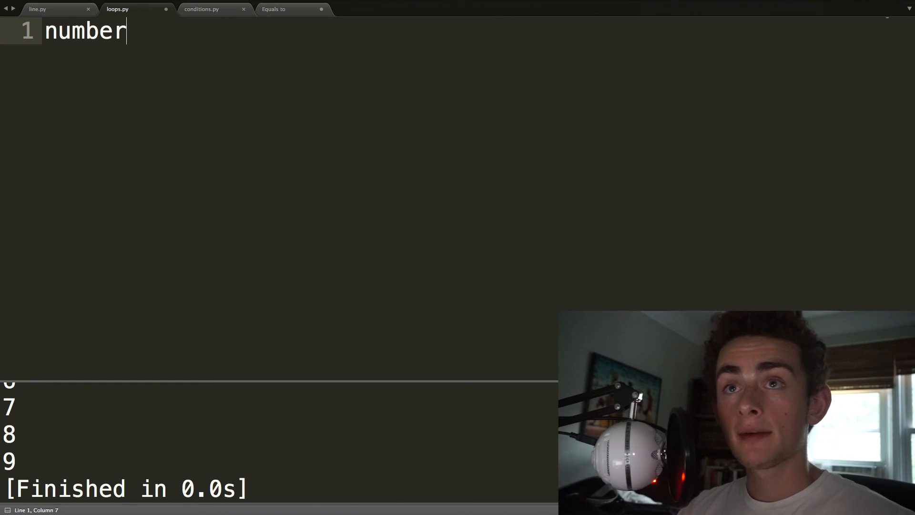
type("=")
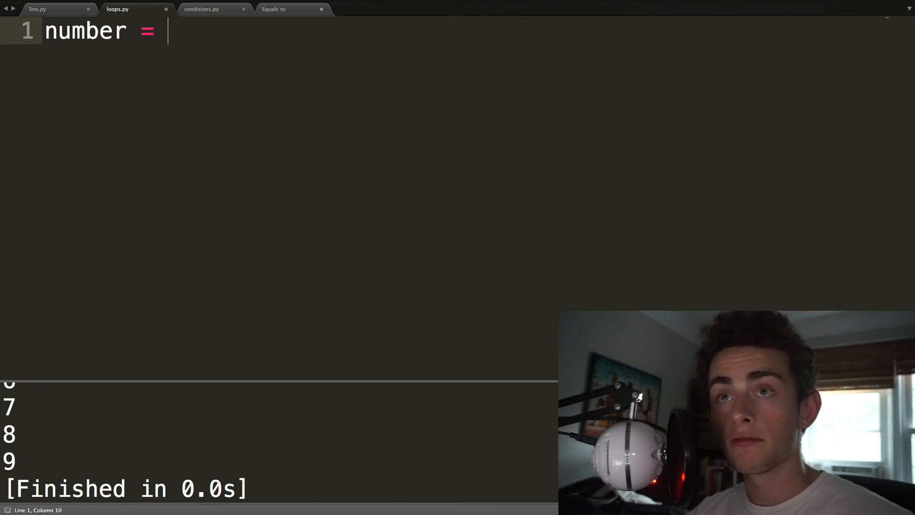
type("15")
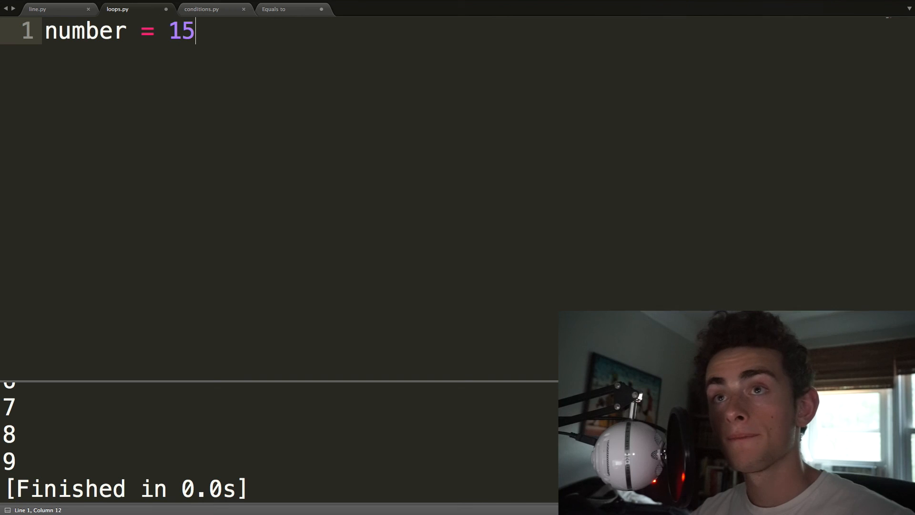
key("ctrl+s")
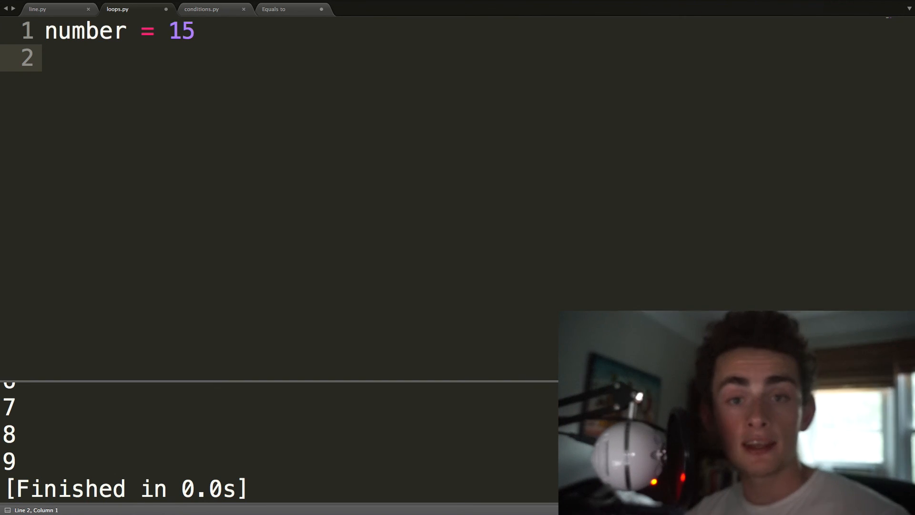
type("isPrime")
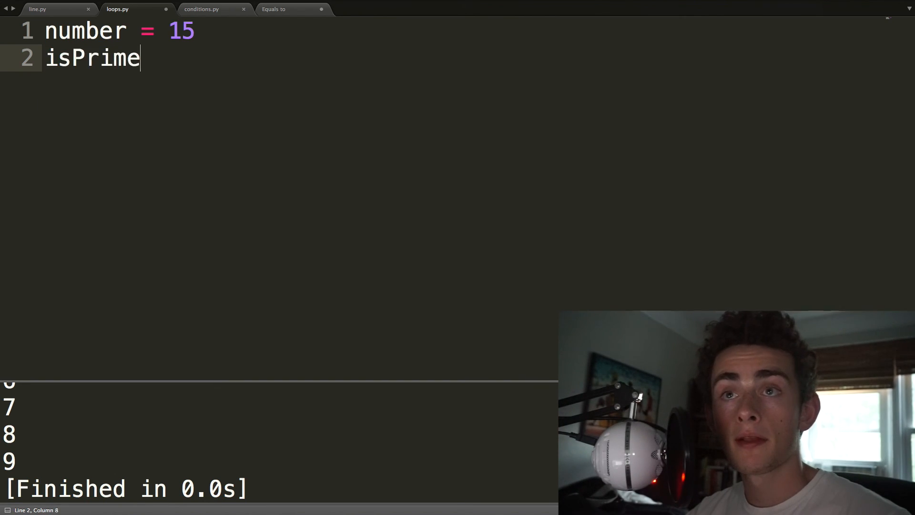
type("=")
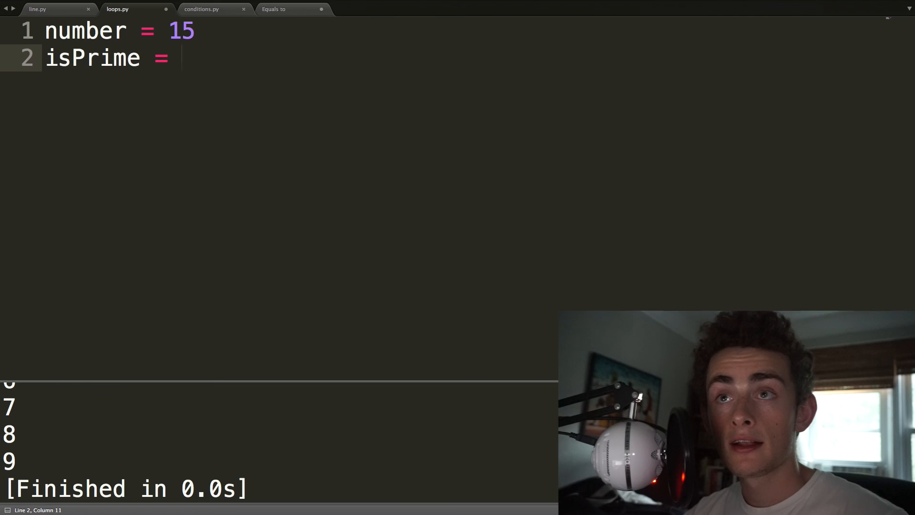
type("True")
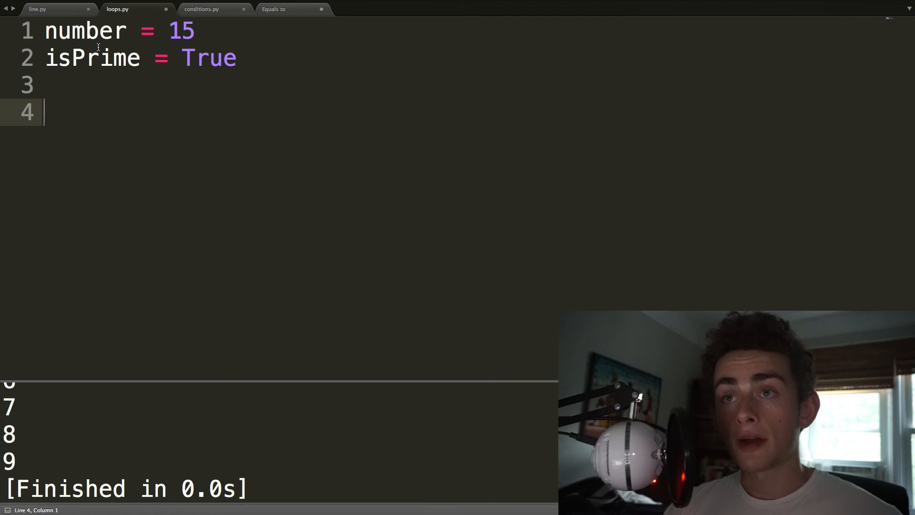
mouse_move(274, 64)
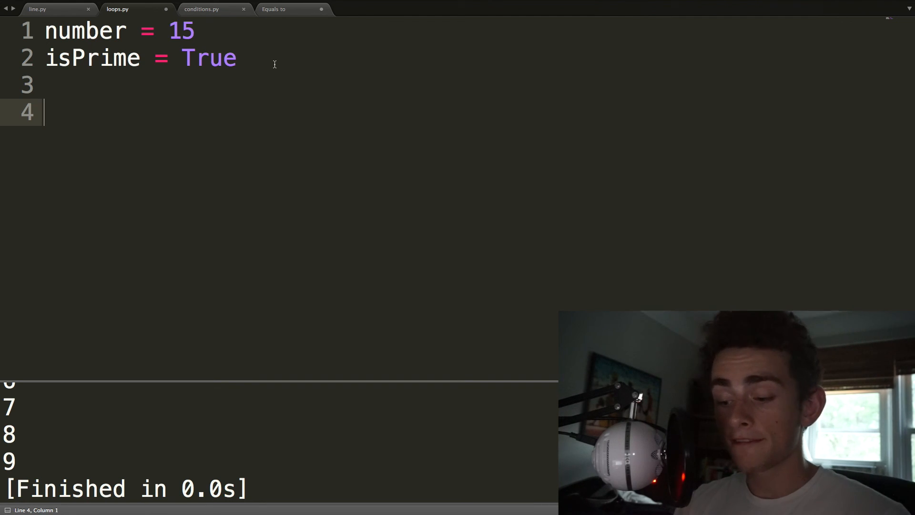
- Add print(range(2,number)) on line 4, then select the range(2,number) expression
type("range")
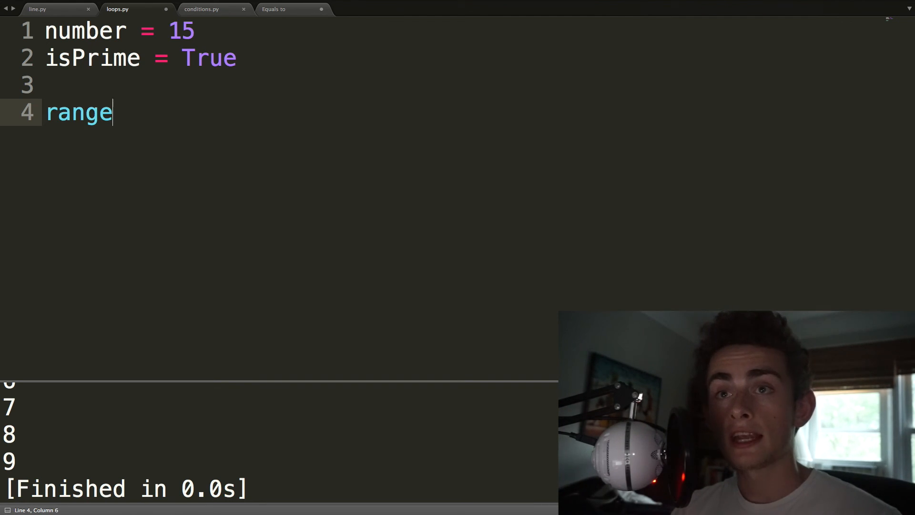
type("()")
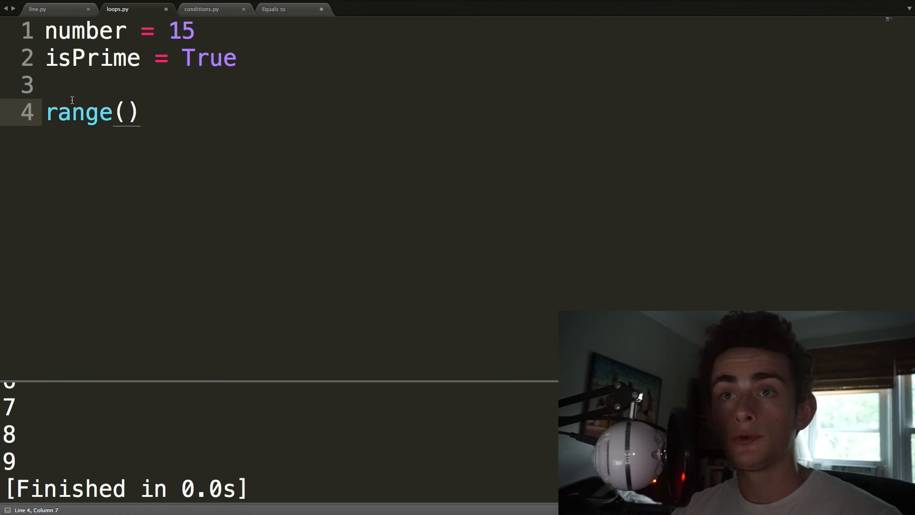
type("print(")
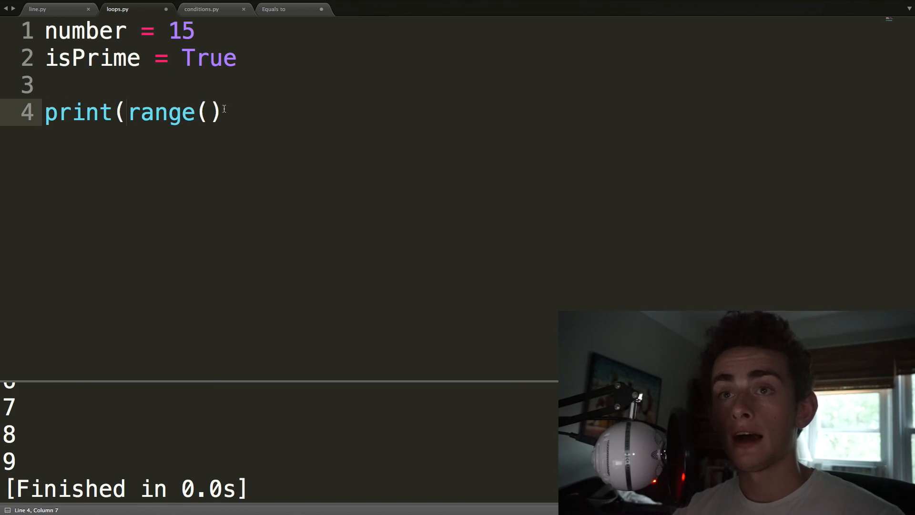
type("2,")
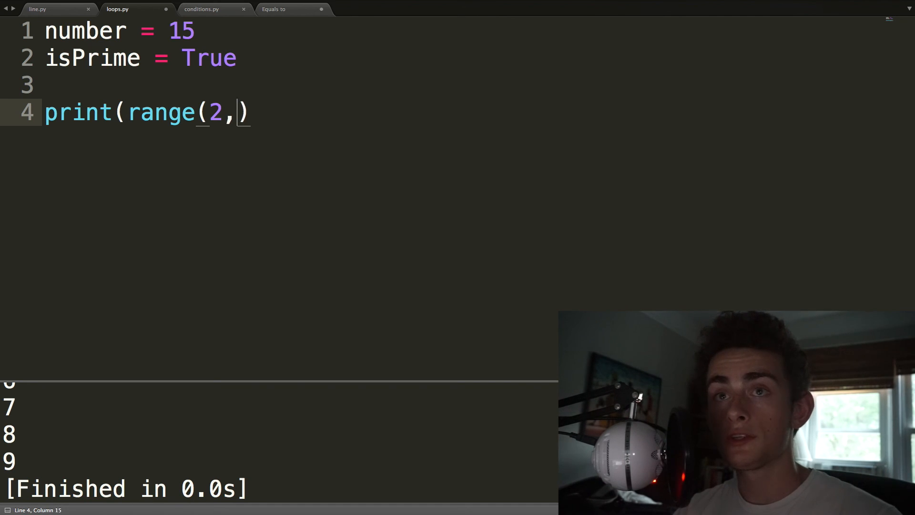
type("number")
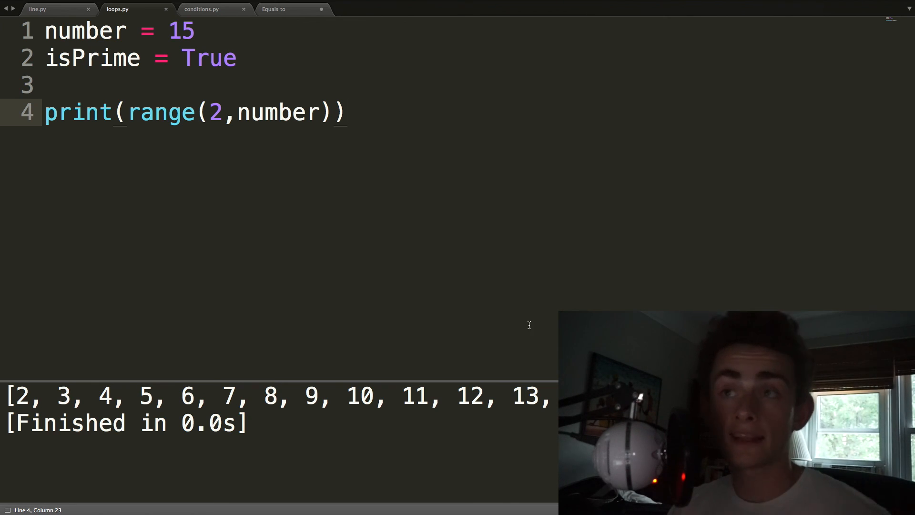
left_click_drag(138, 112, 333, 112)
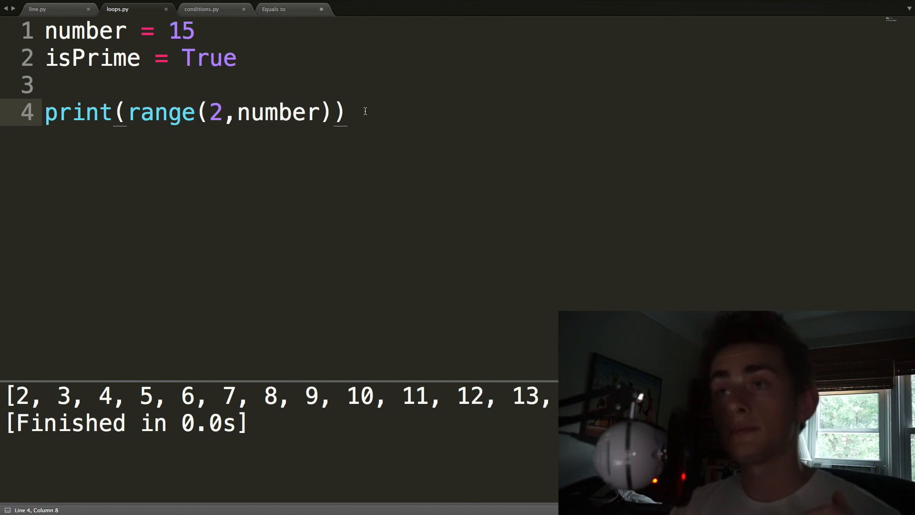
left_click_drag(126, 112, 333, 112)
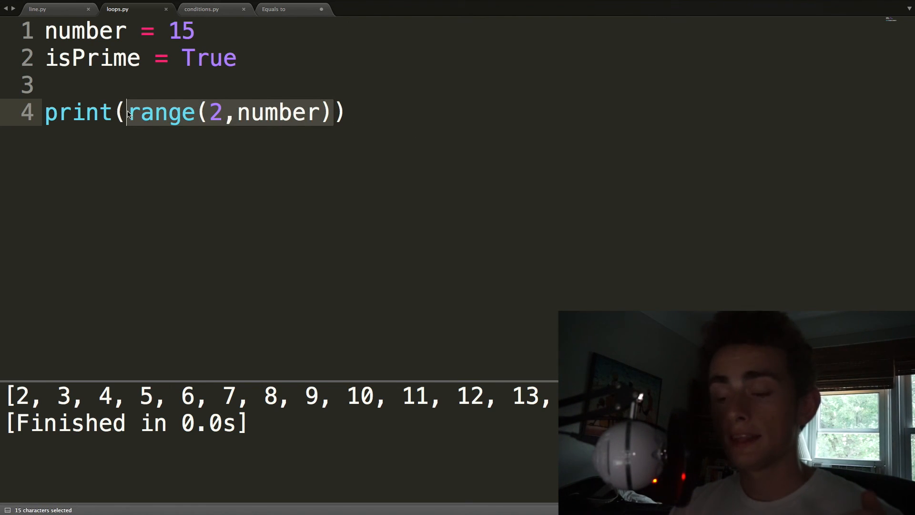
mouse_move(314, 241)
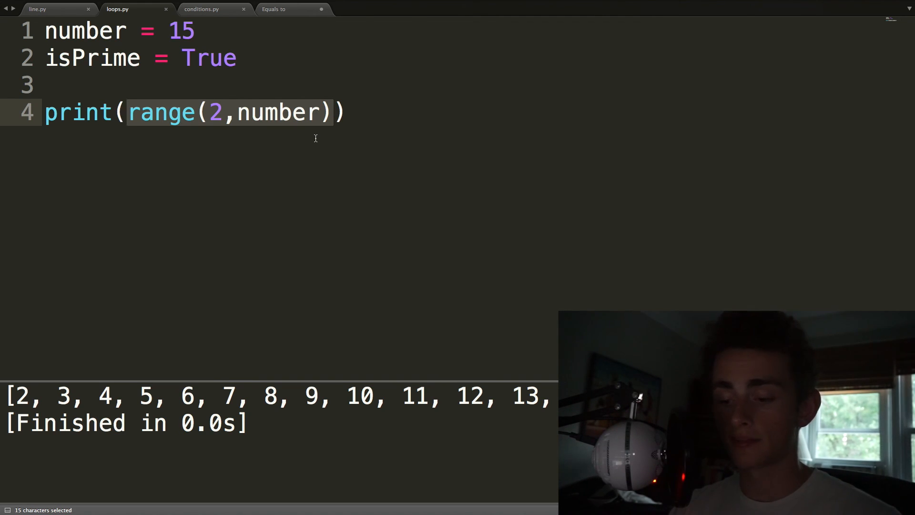
- Try modulo tests 11%2, 11%2==0, 10%2==0, ending with print(18%6==0)
type("%)")
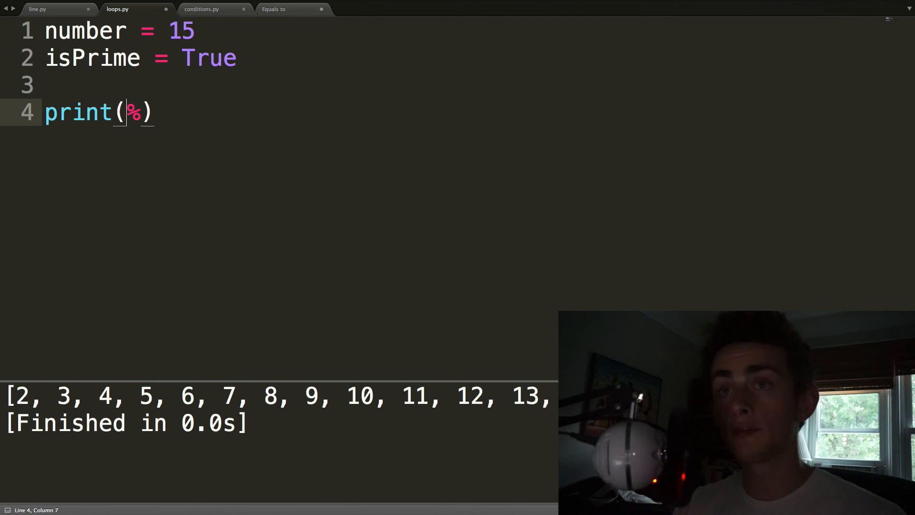
type("11")
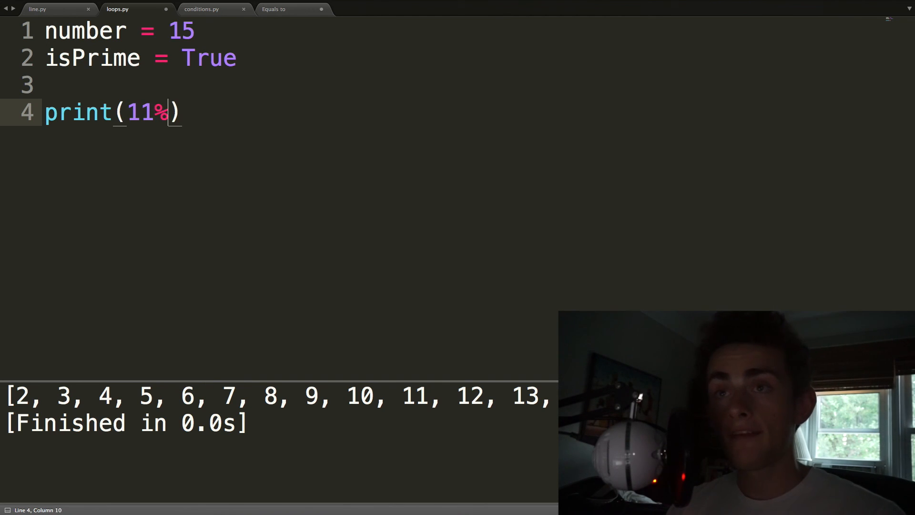
type("2")
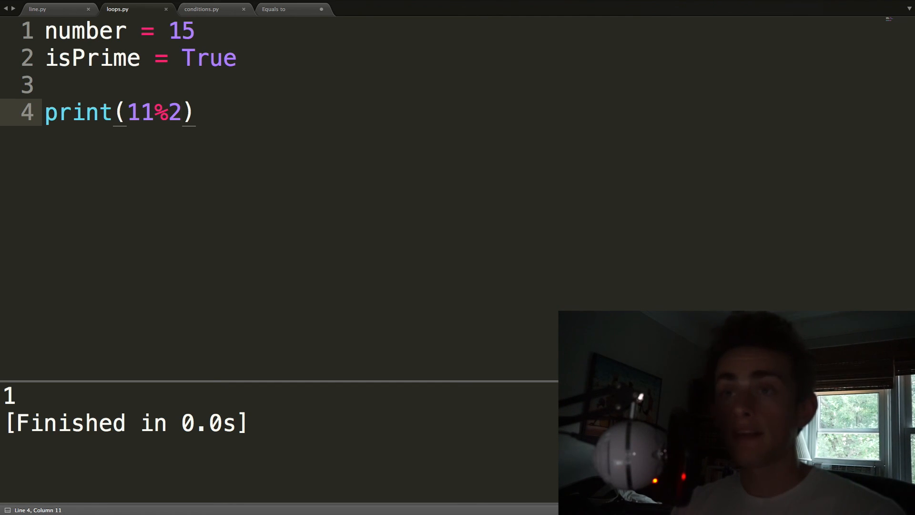
type("==0")
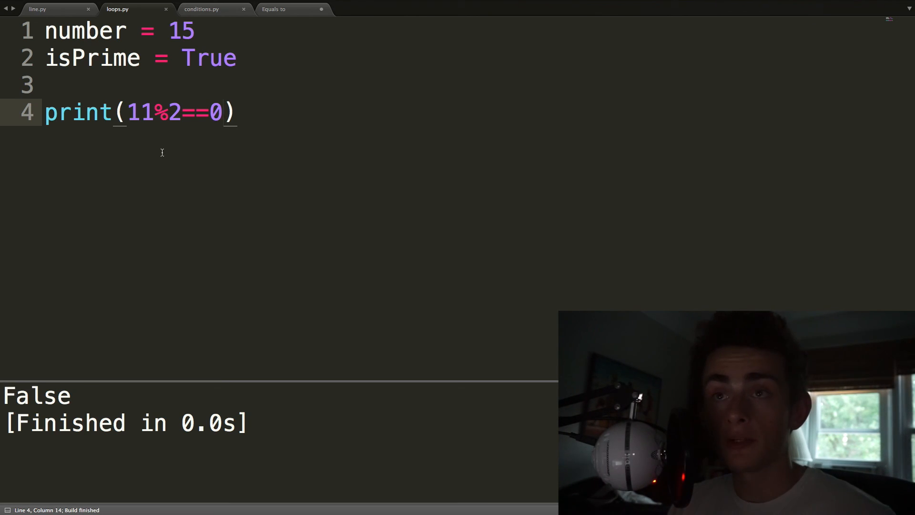
type("10")
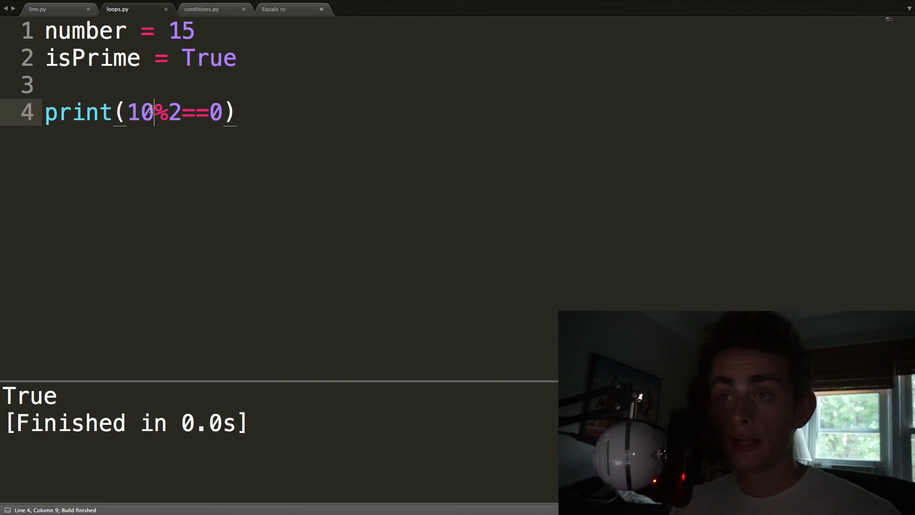
type("8")
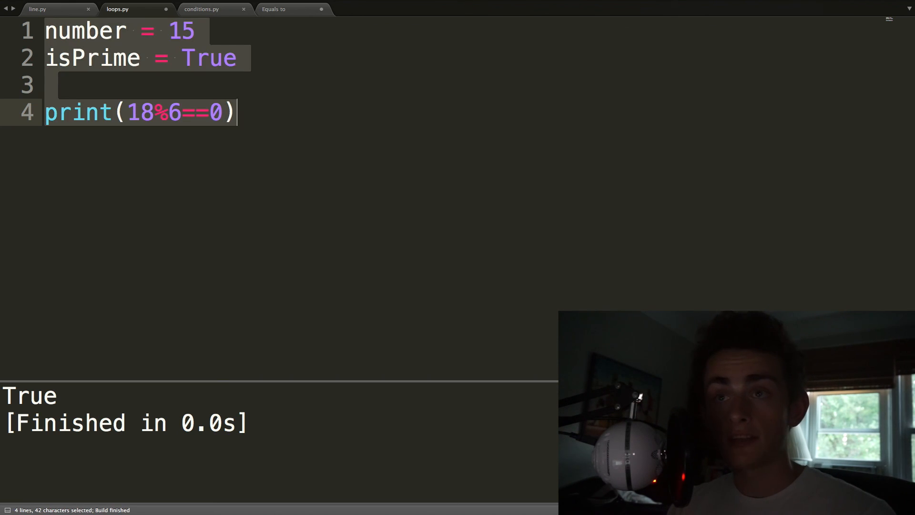
left_click(184, 112)
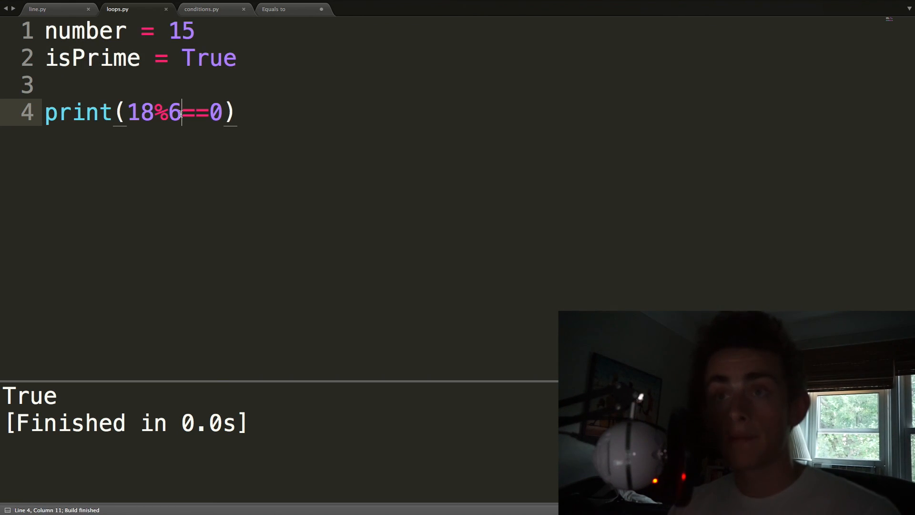